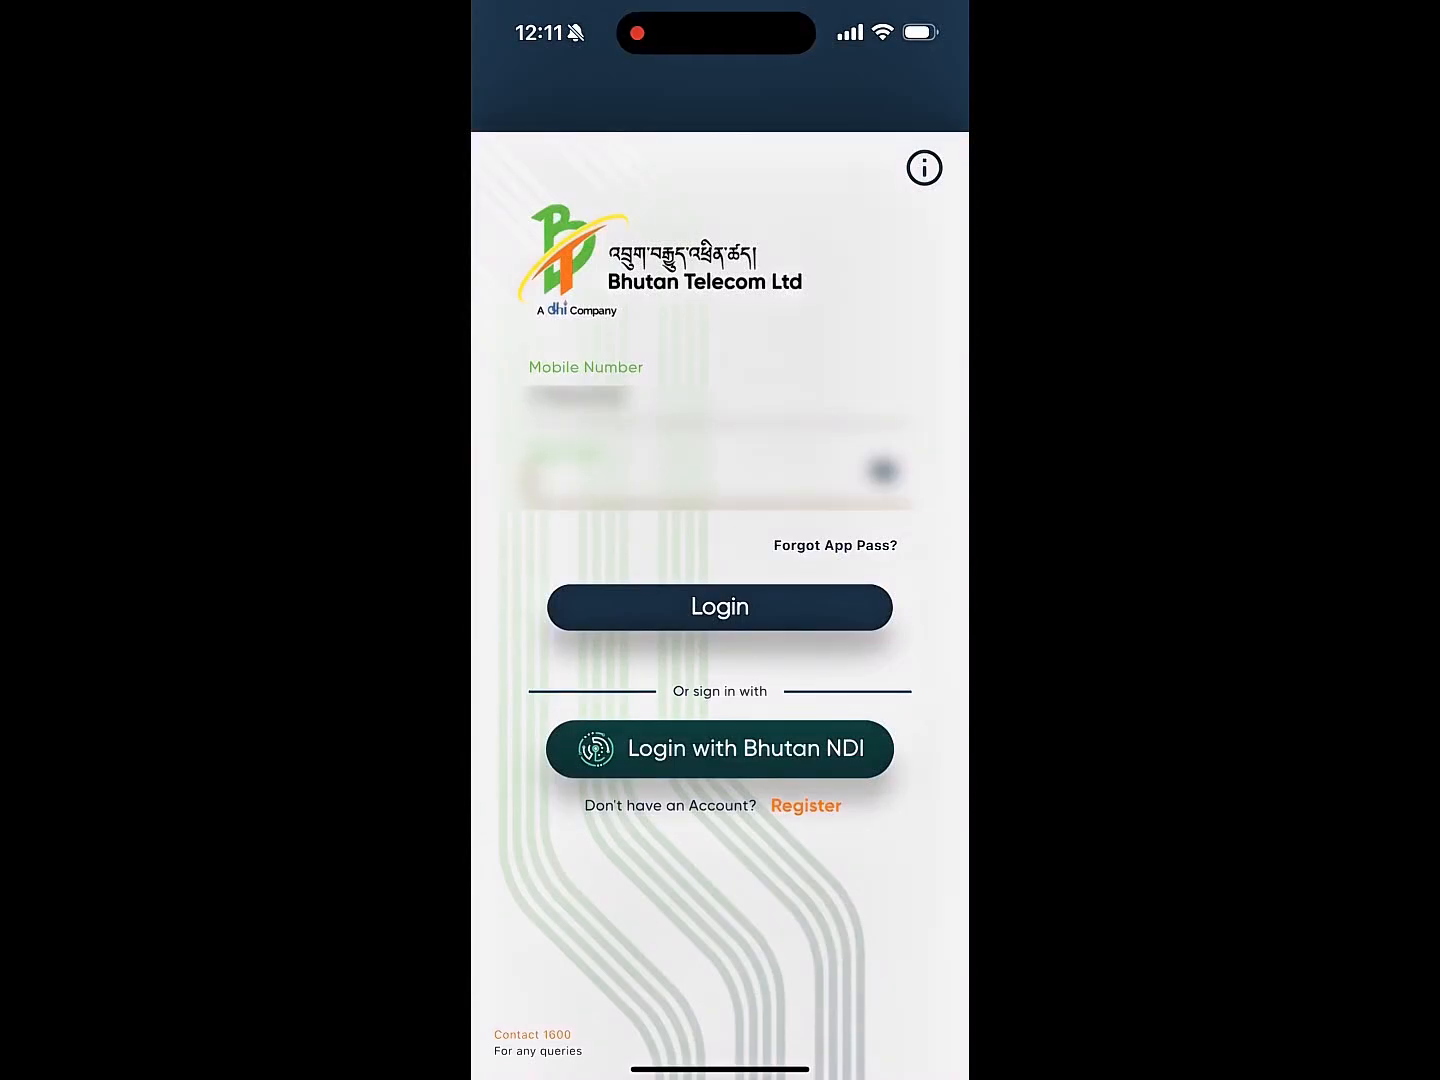
Log in, choose the NDI method for the KYC update and launch Bhutan NDI.
click(720, 608)
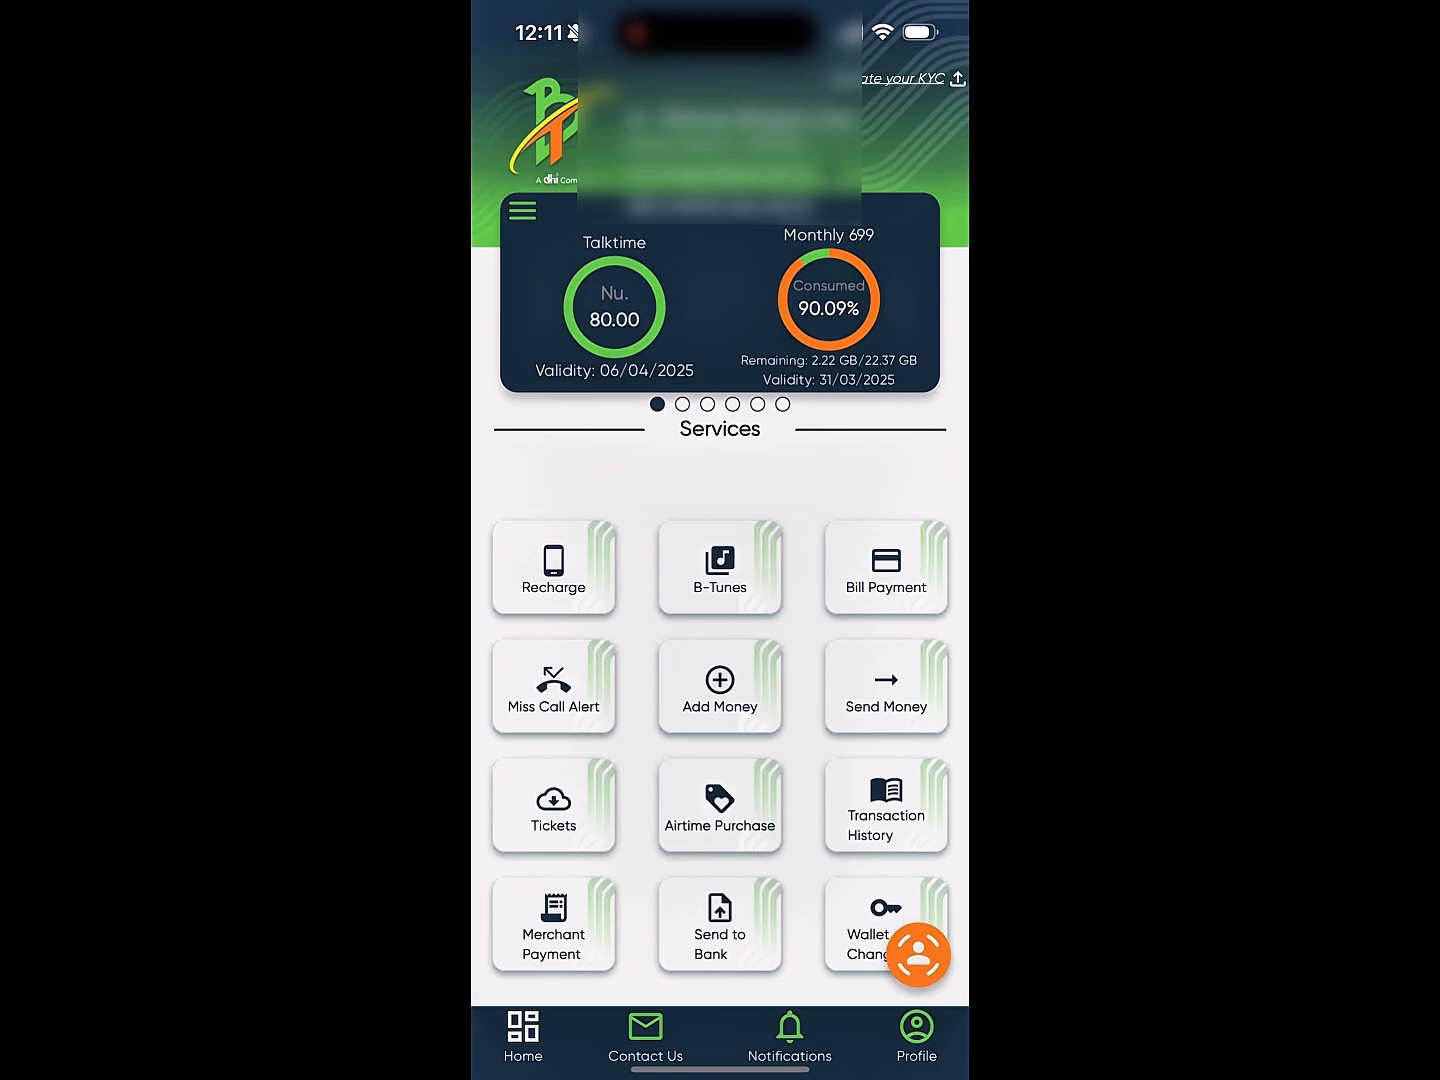
click(916, 1040)
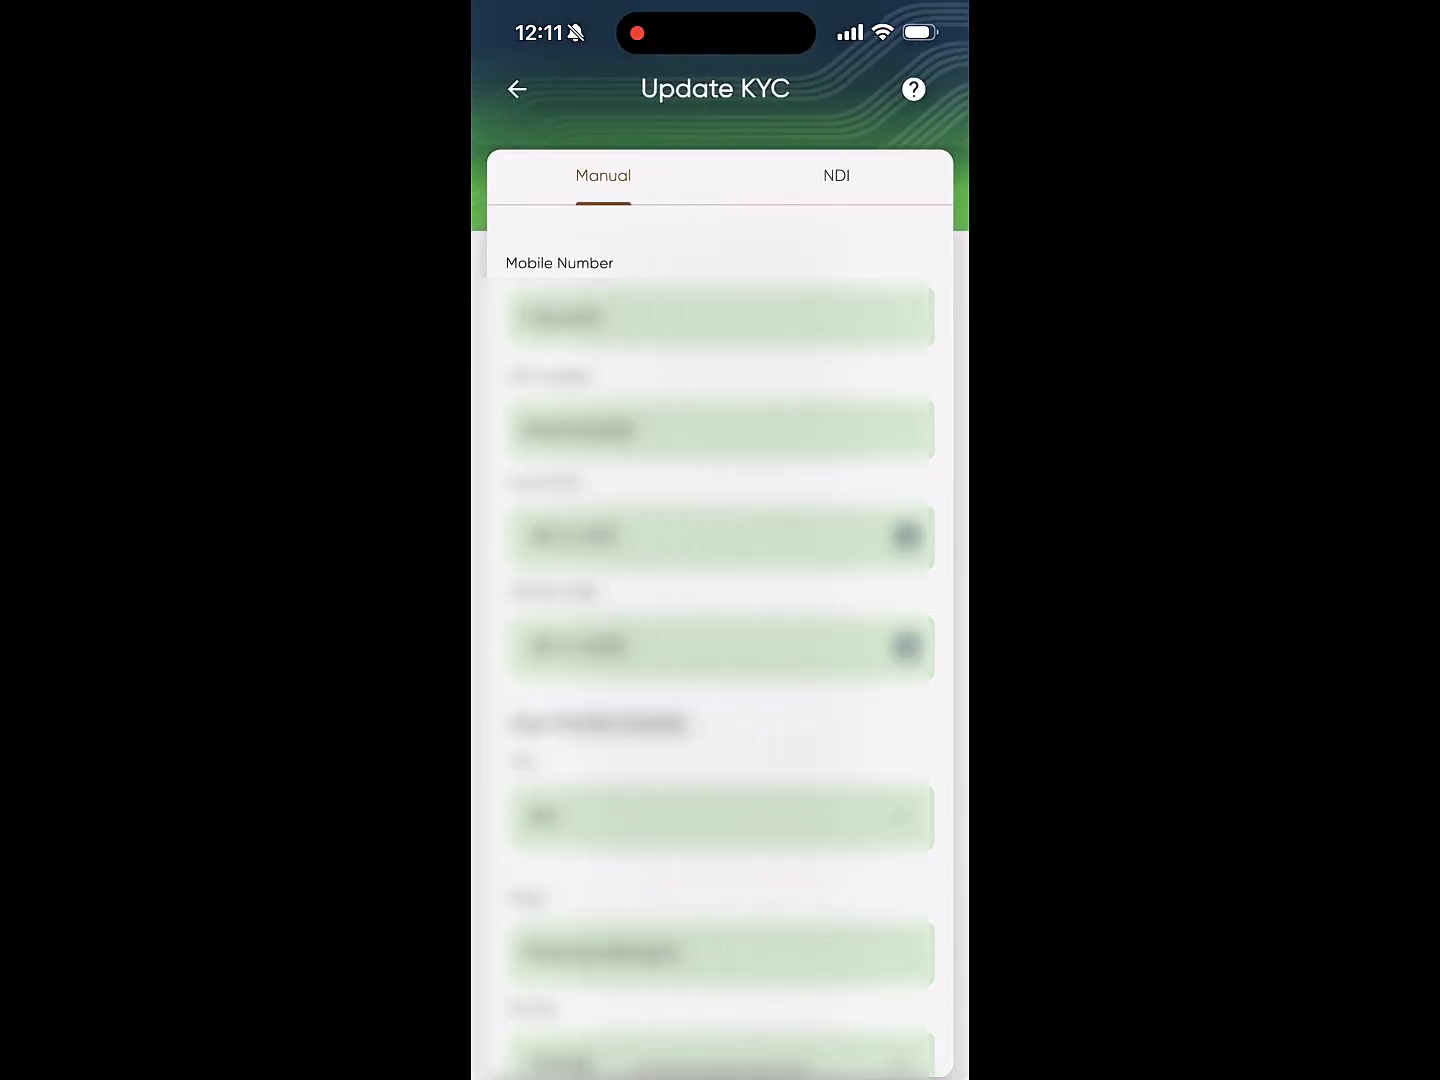
click(836, 176)
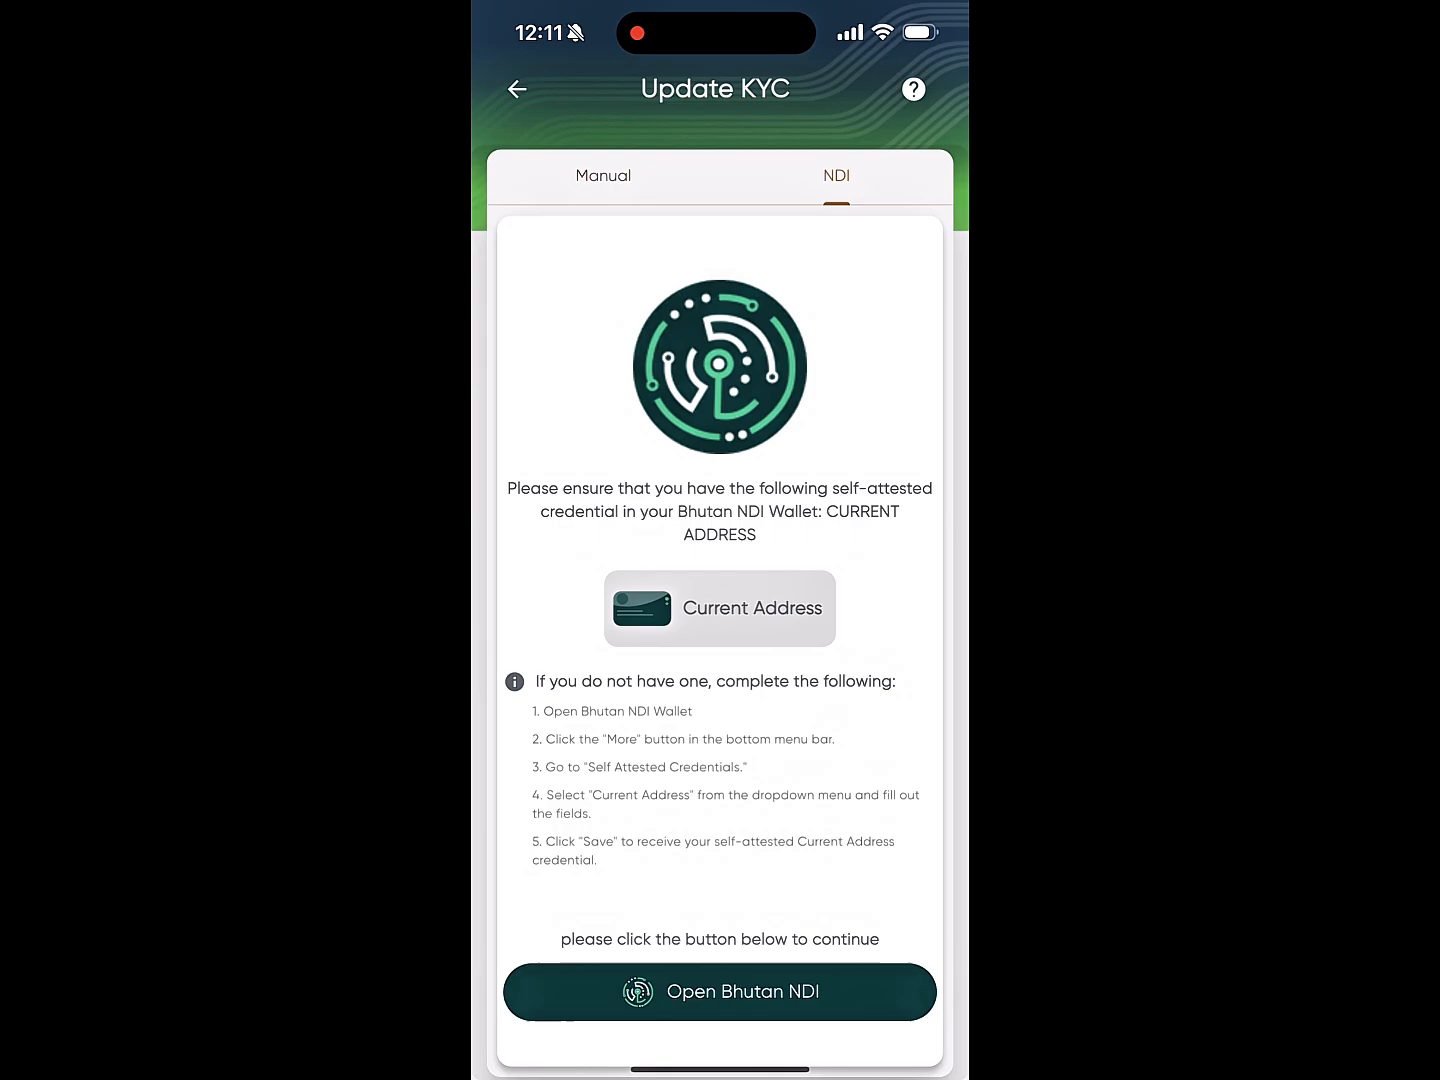
click(720, 992)
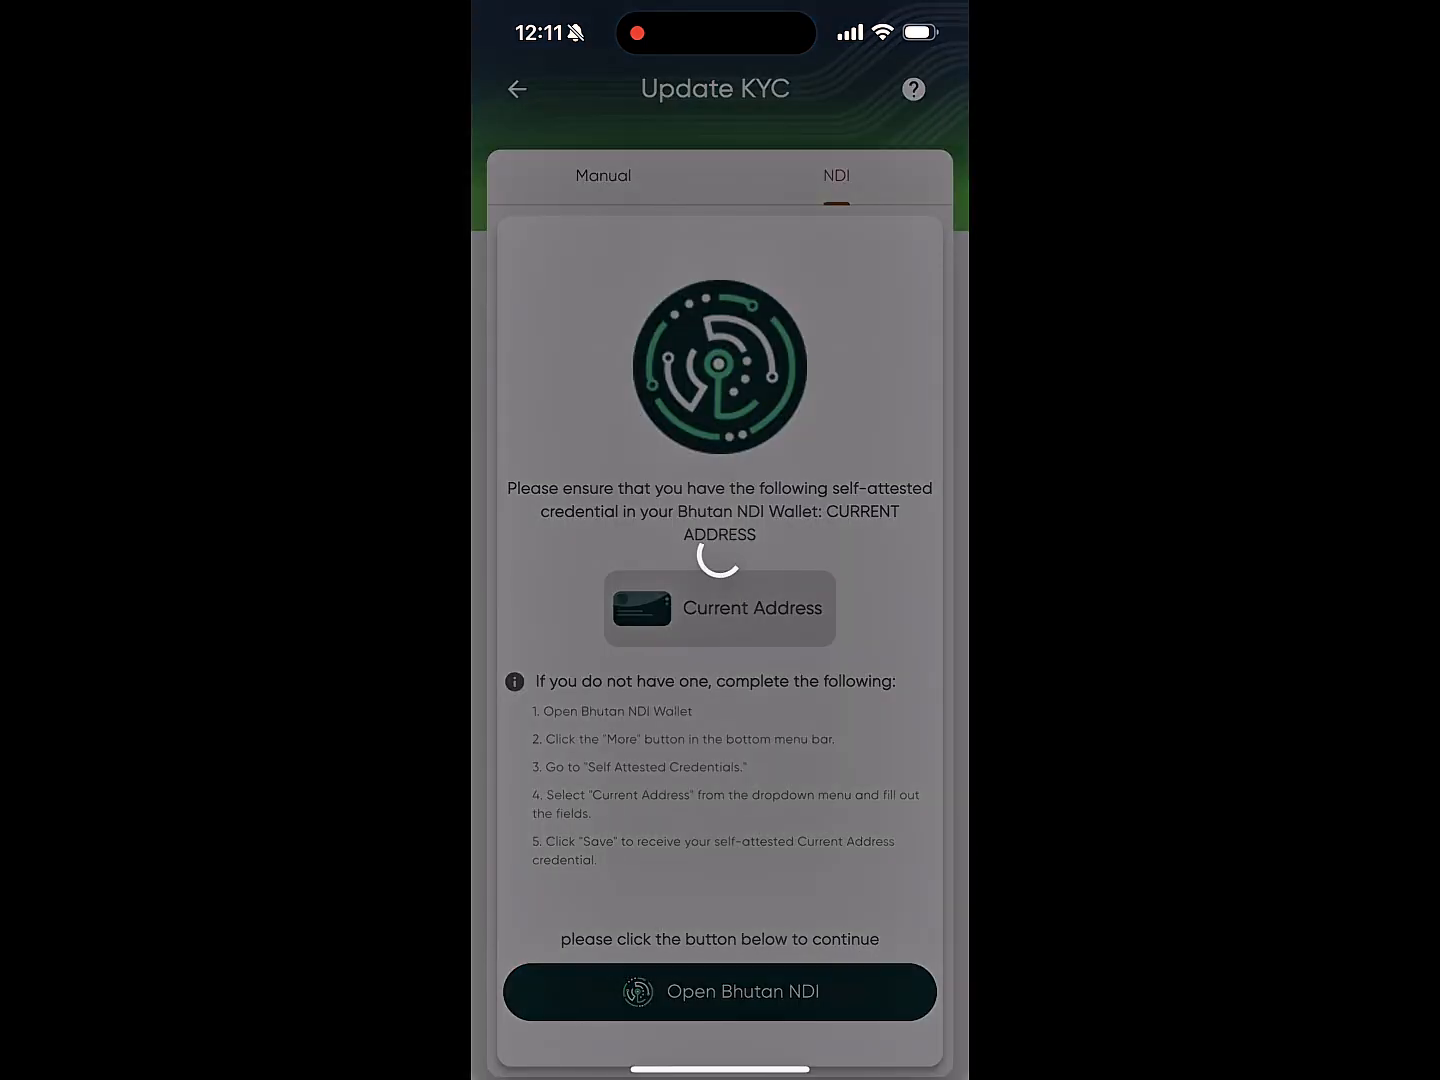
Share the requested data with Bhutan Telecom from the NDI wallet.
click(720, 992)
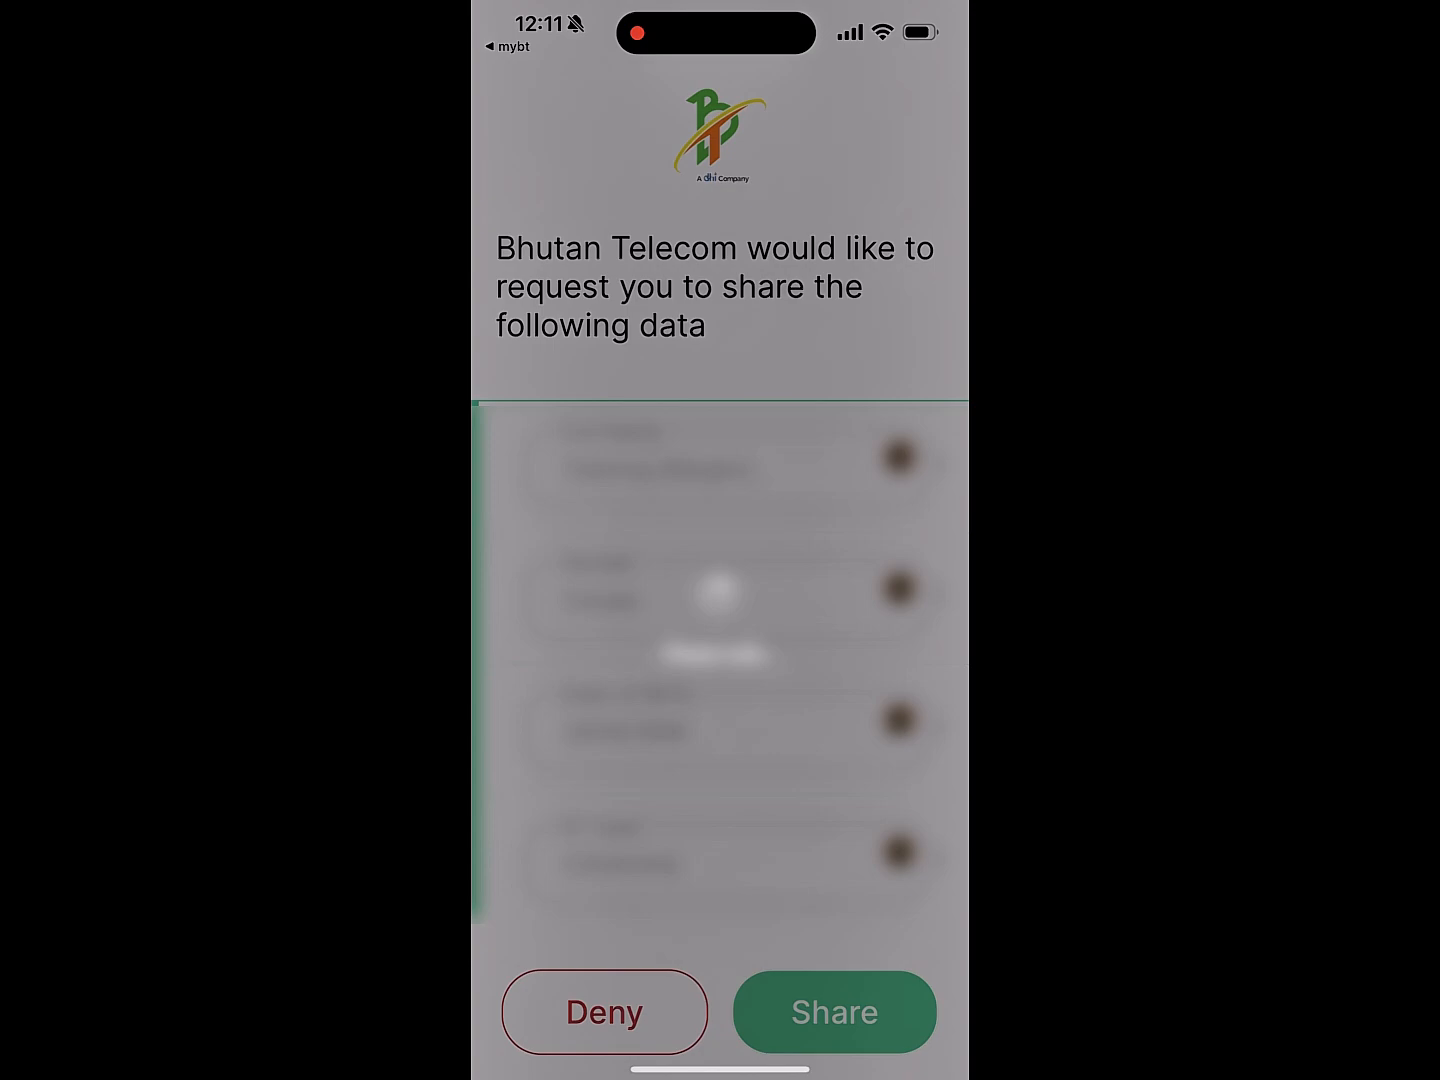
click(834, 1012)
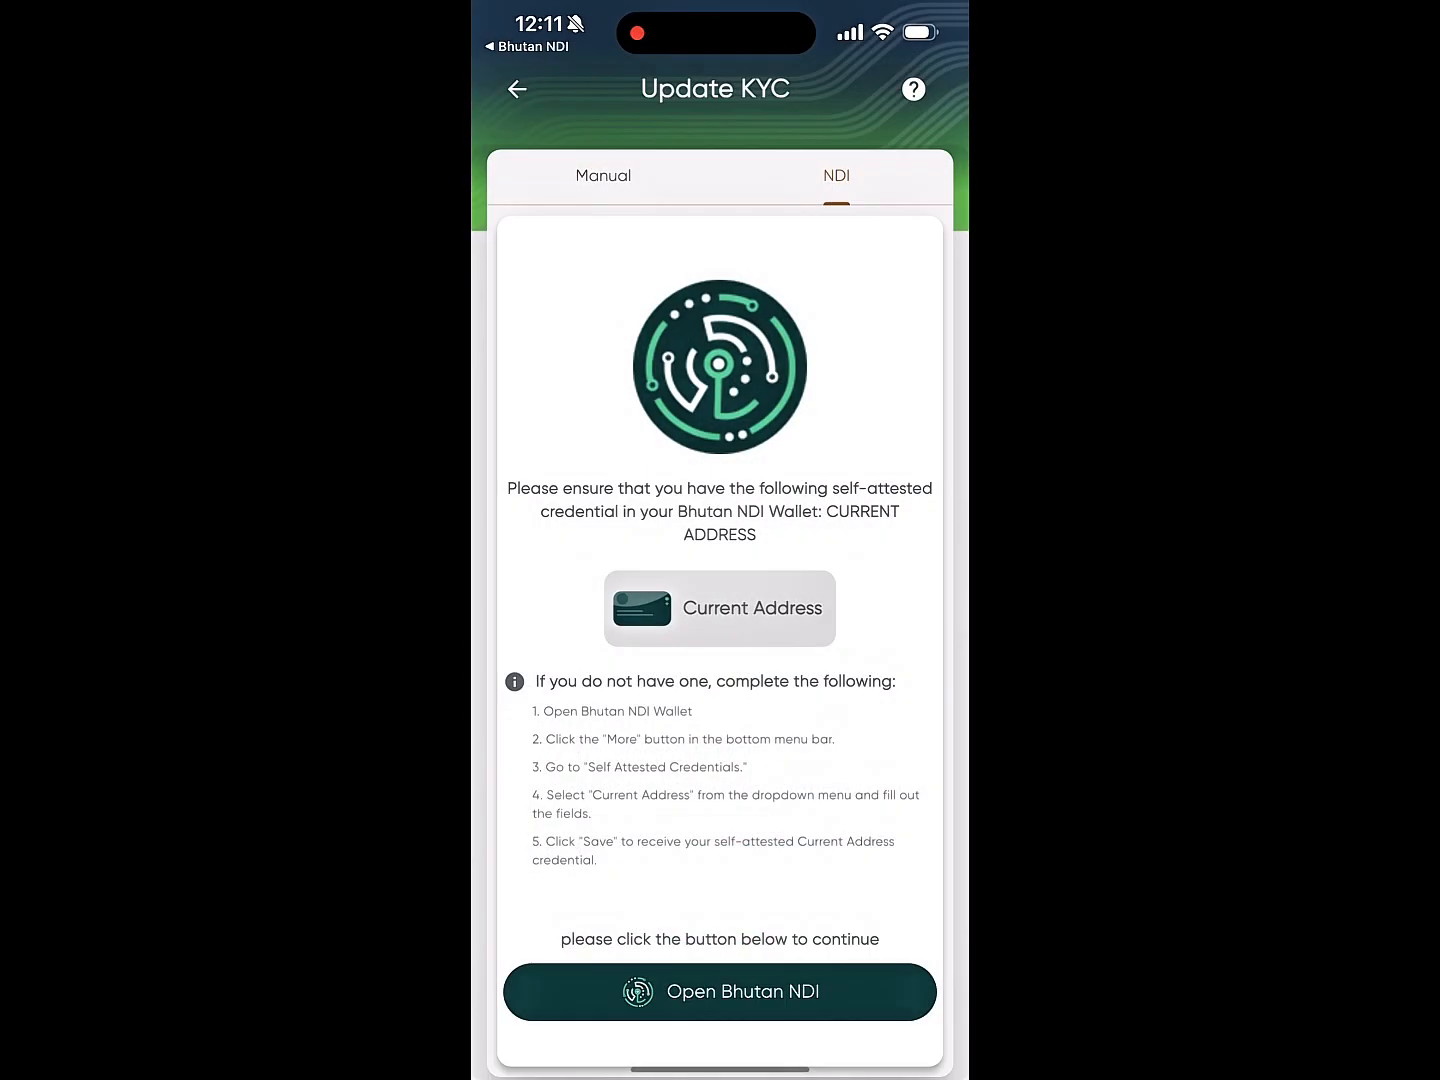
Load the KYC details from the wallet and accept the disclaimer.
click(720, 992)
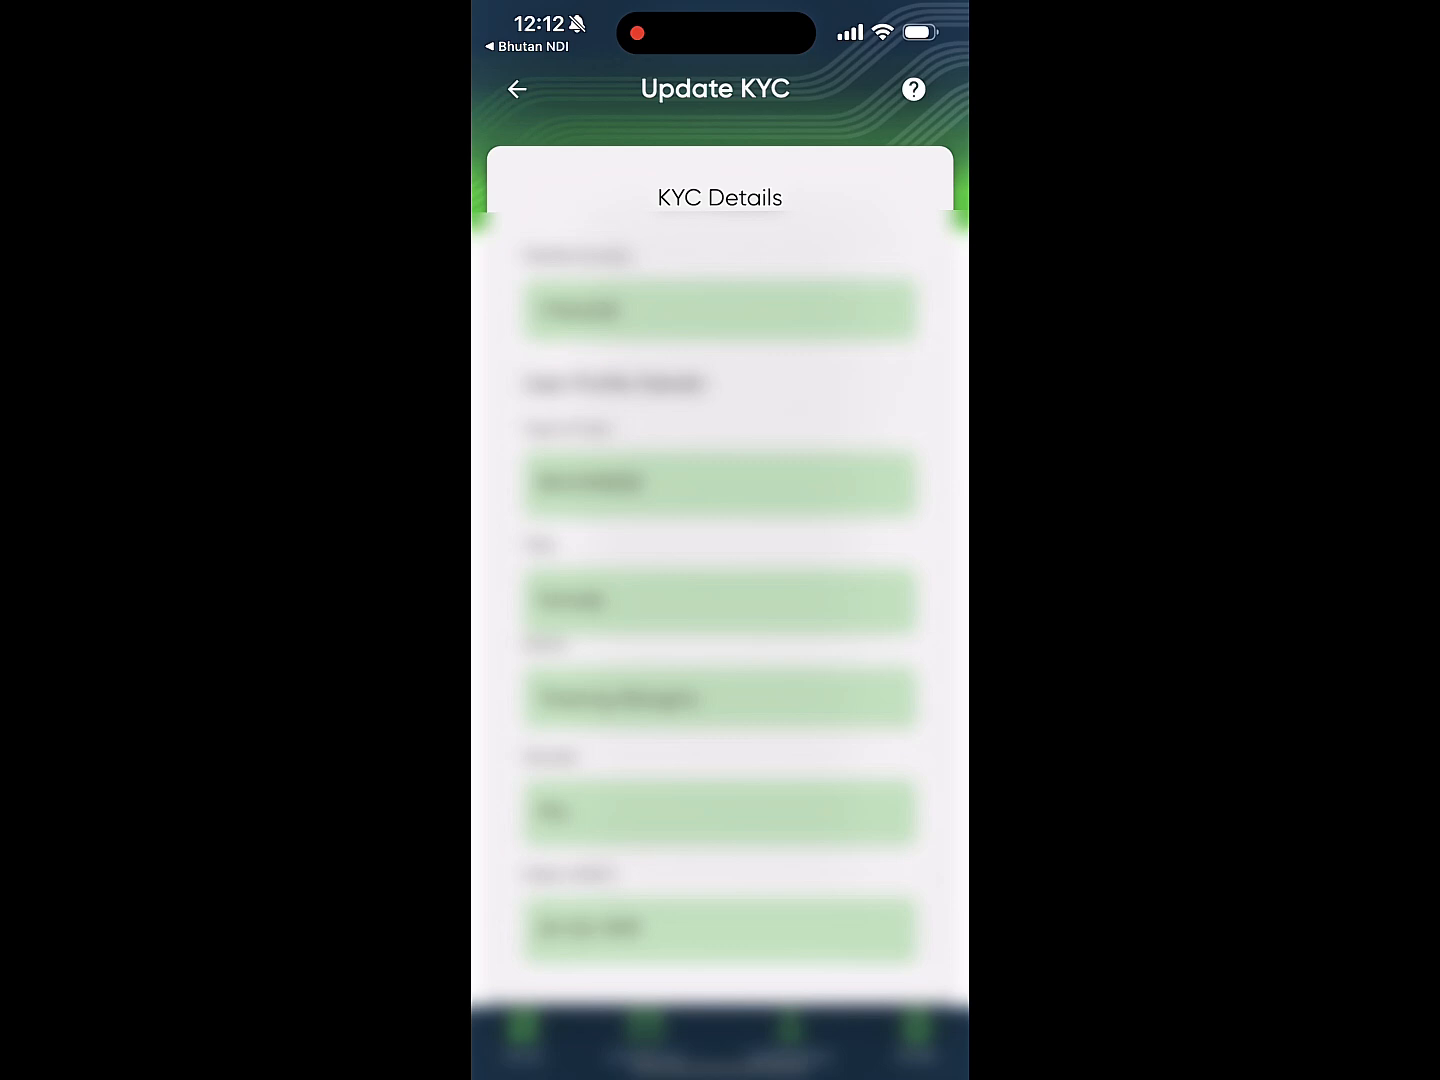
scroll(down, 3)
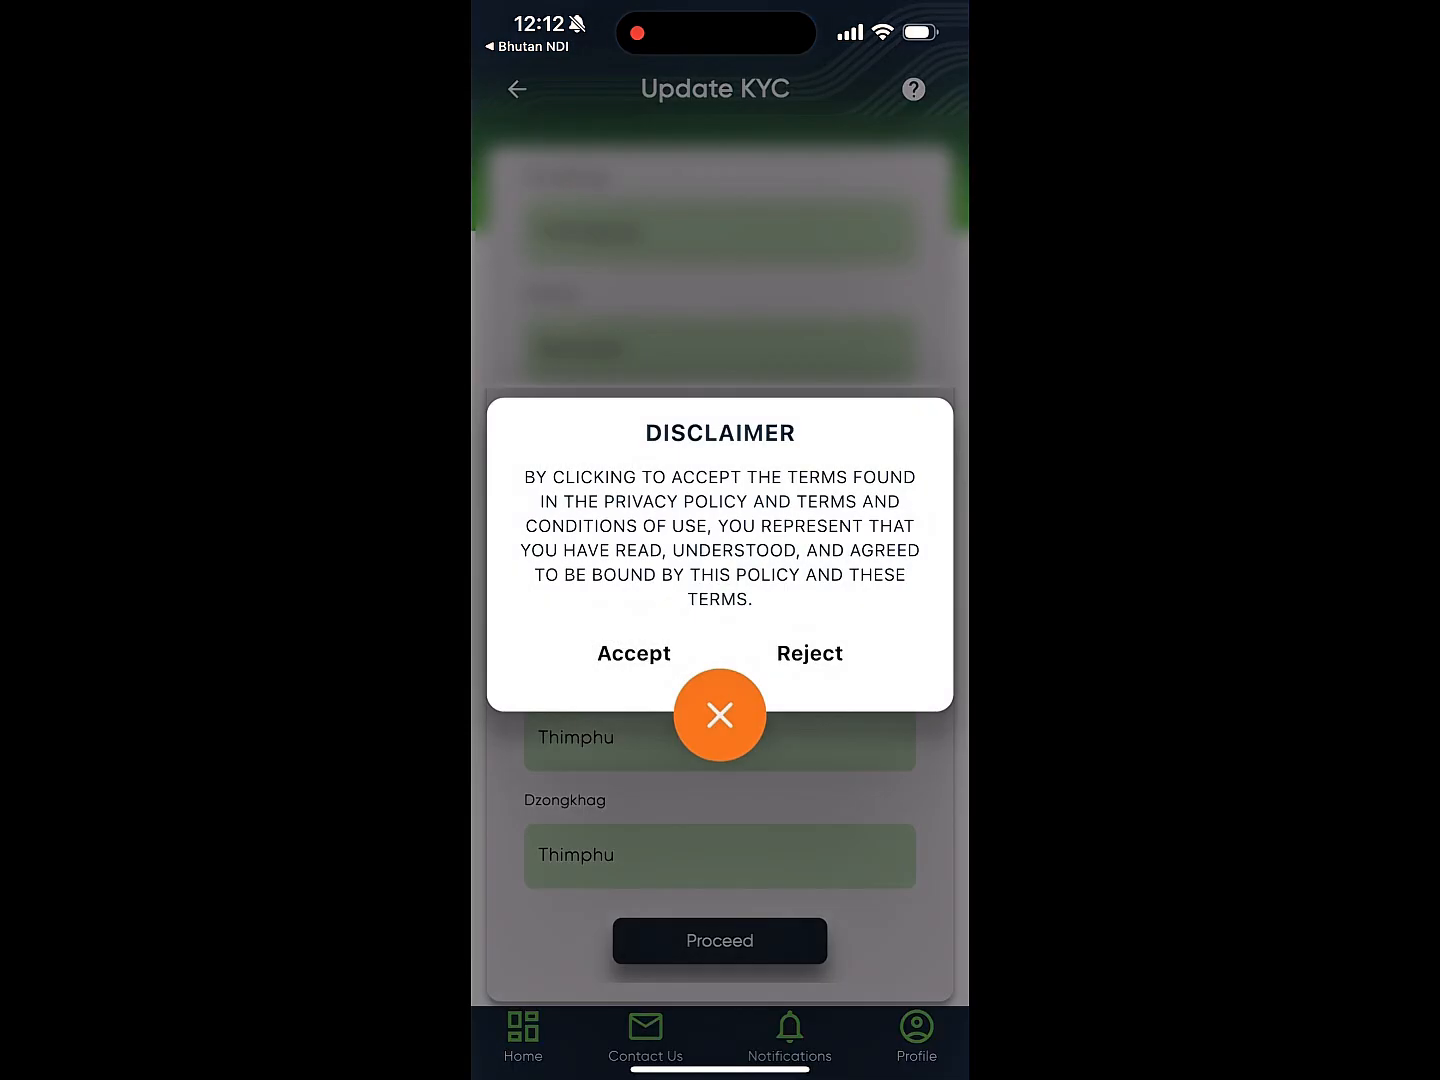
click(632, 652)
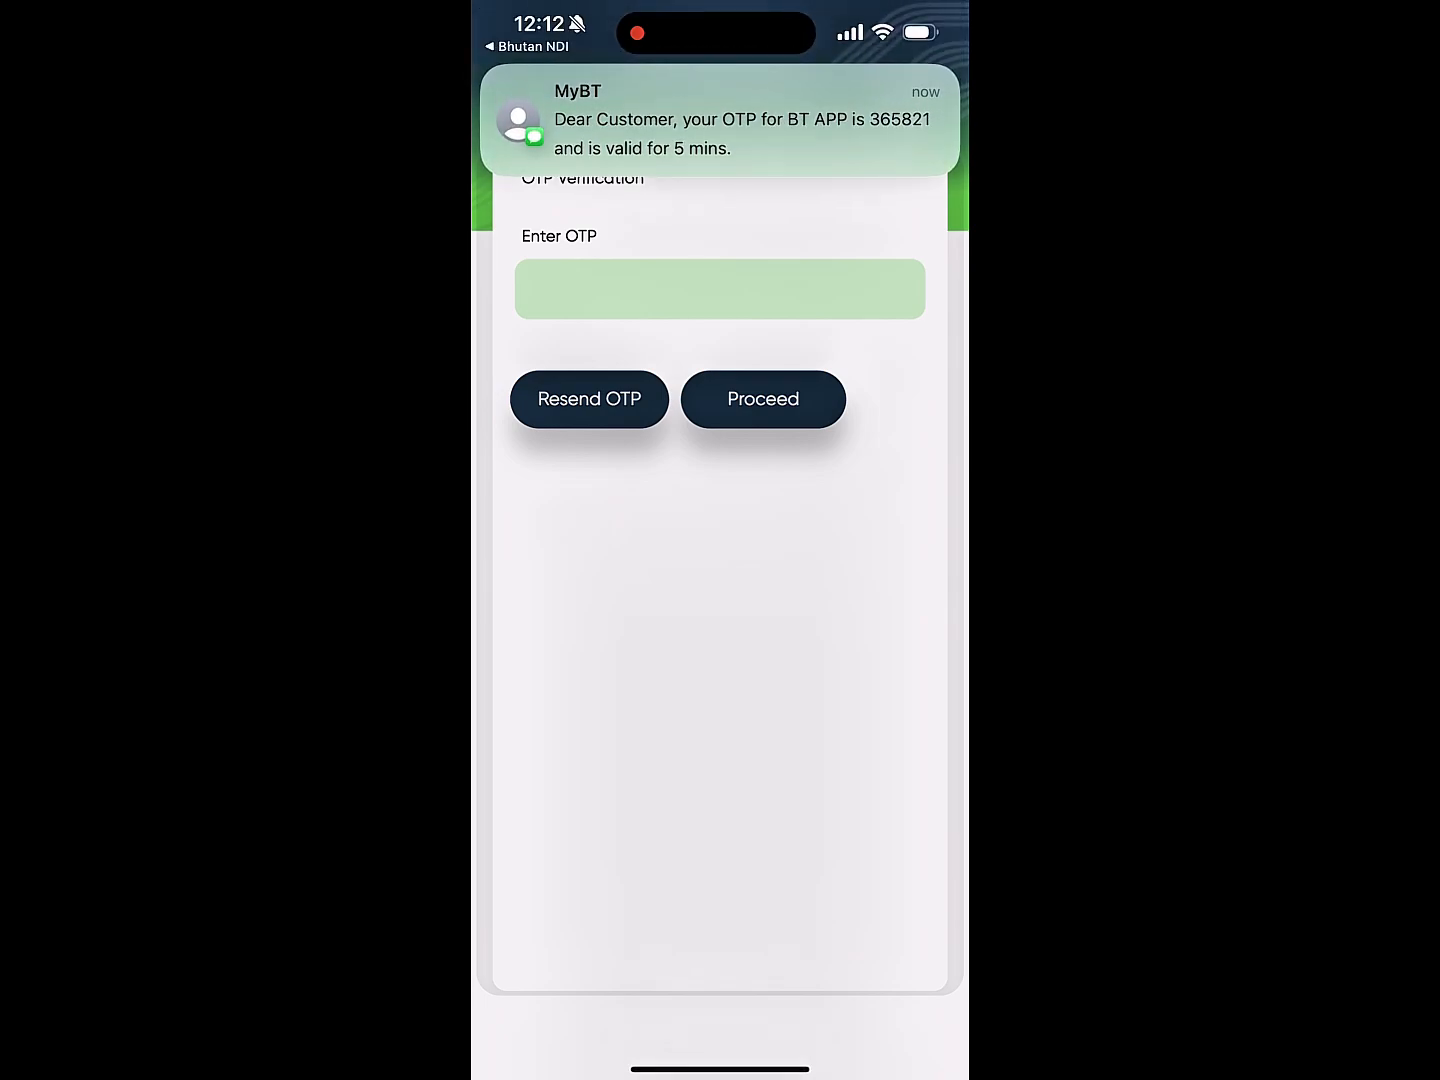
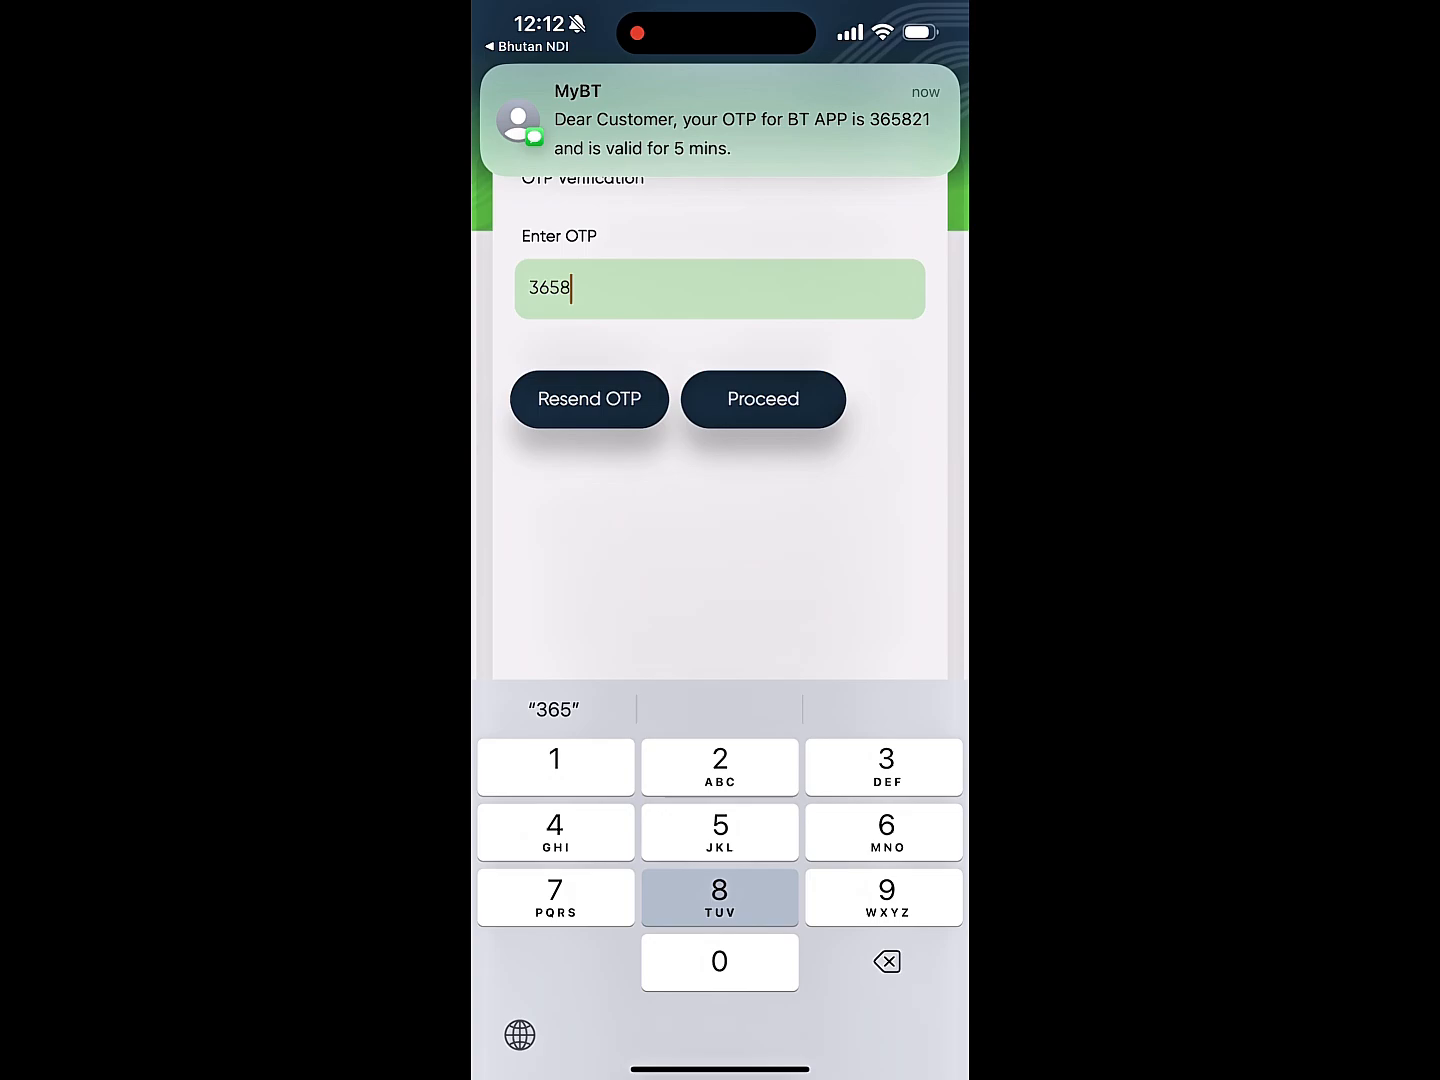
click(762, 400)
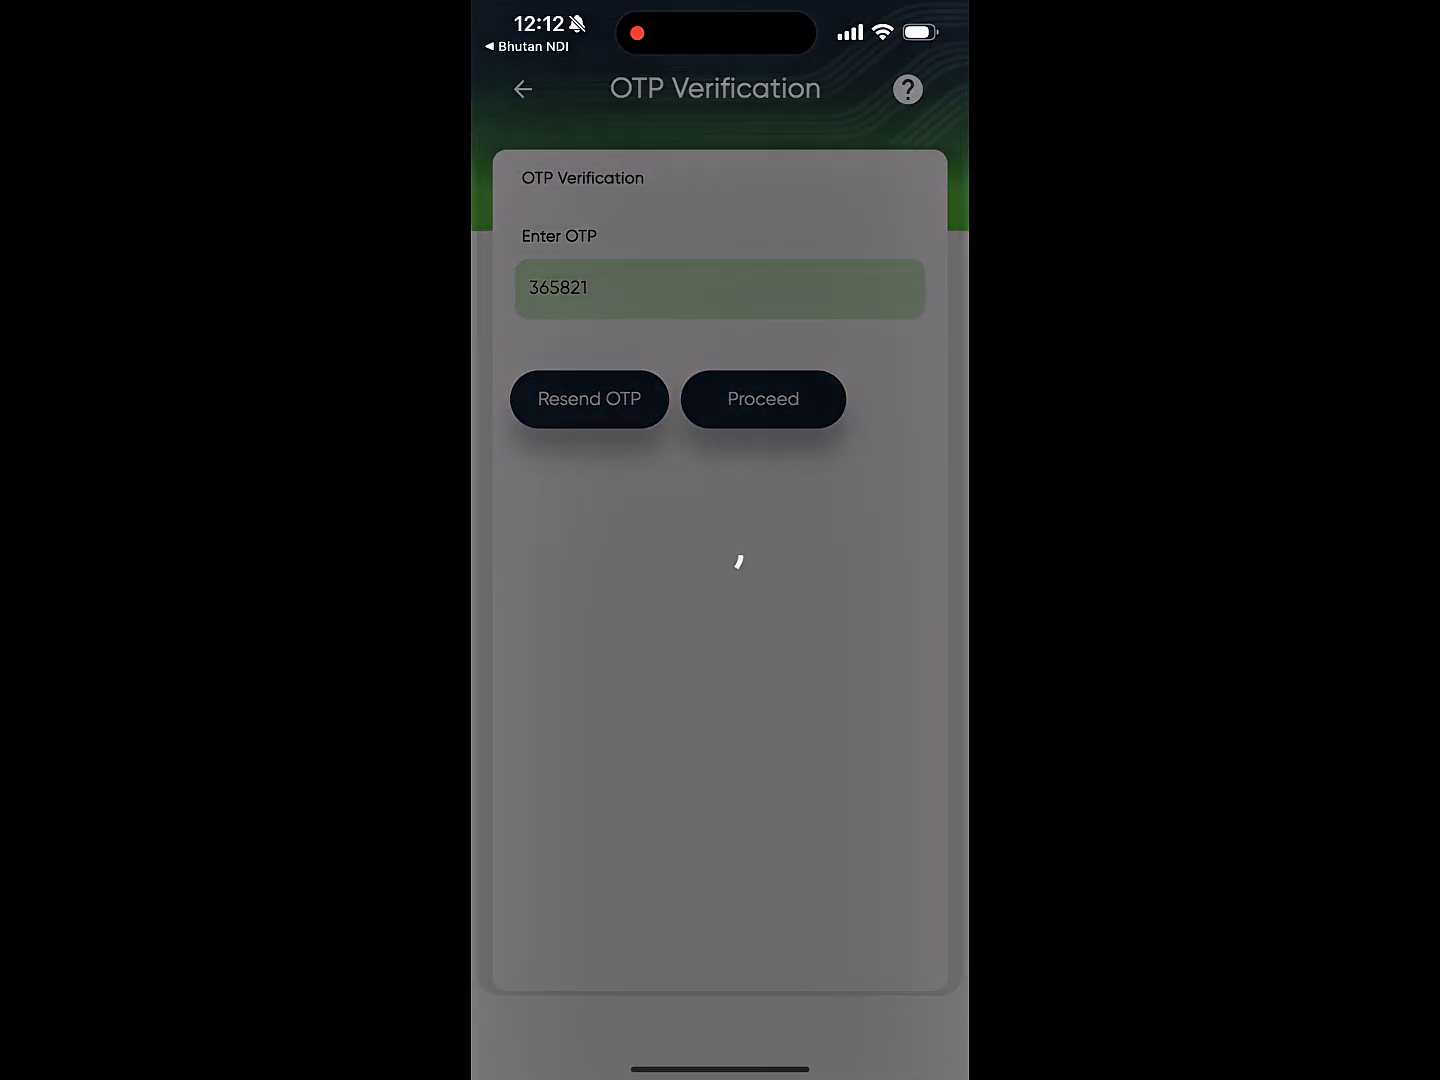
click(764, 400)
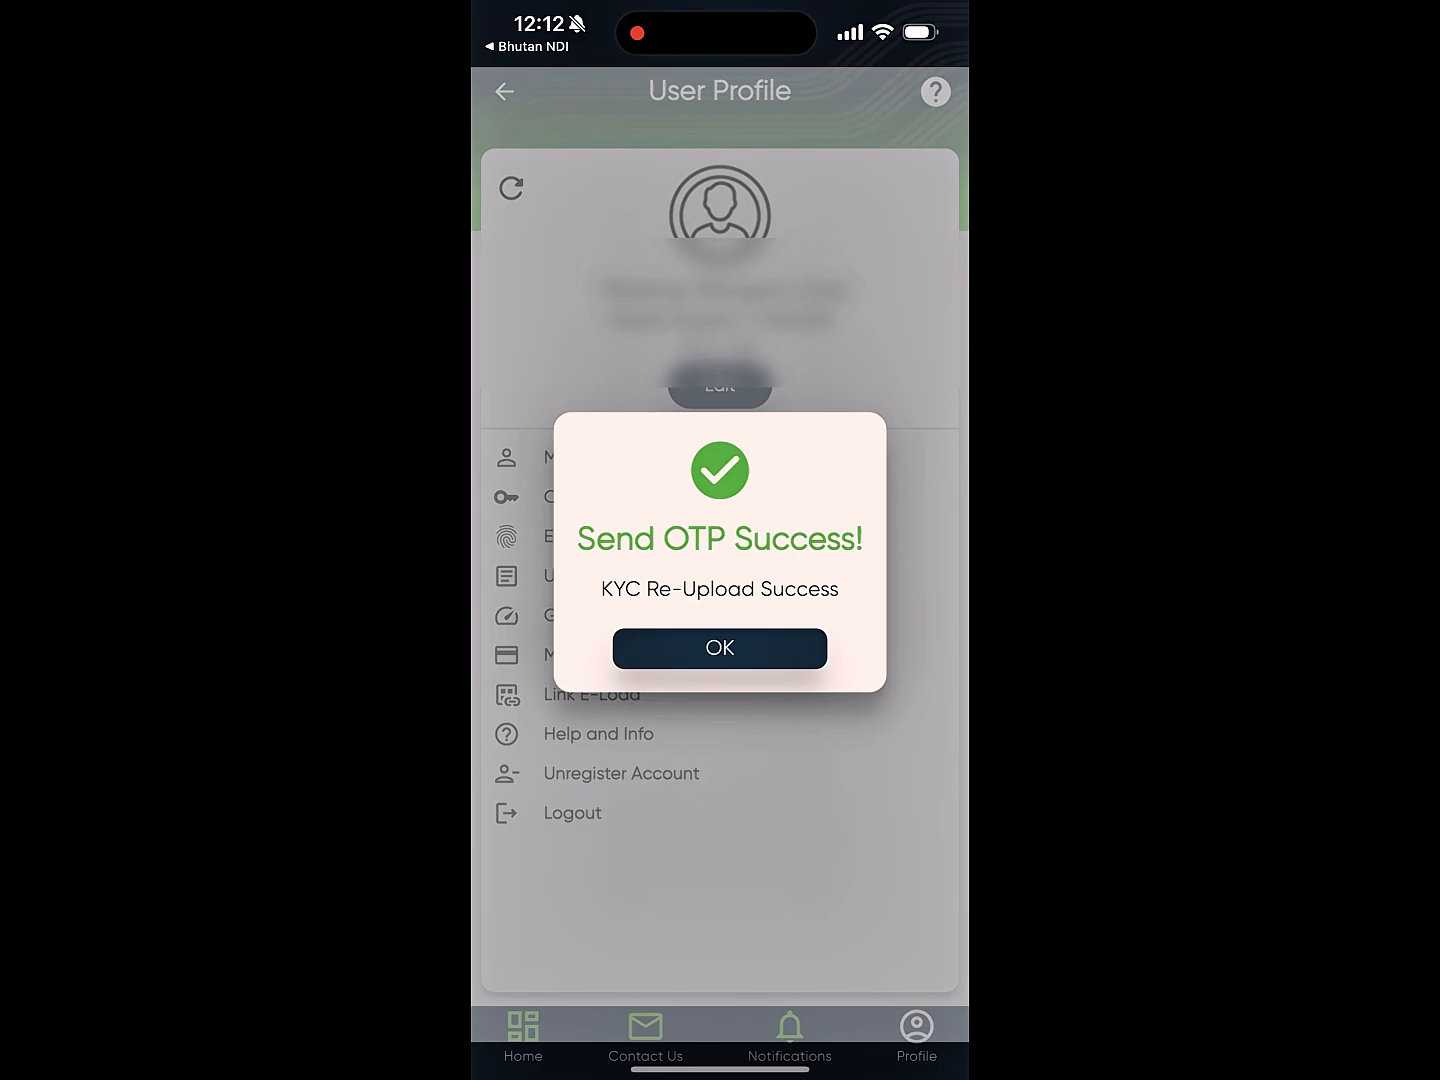
click(720, 648)
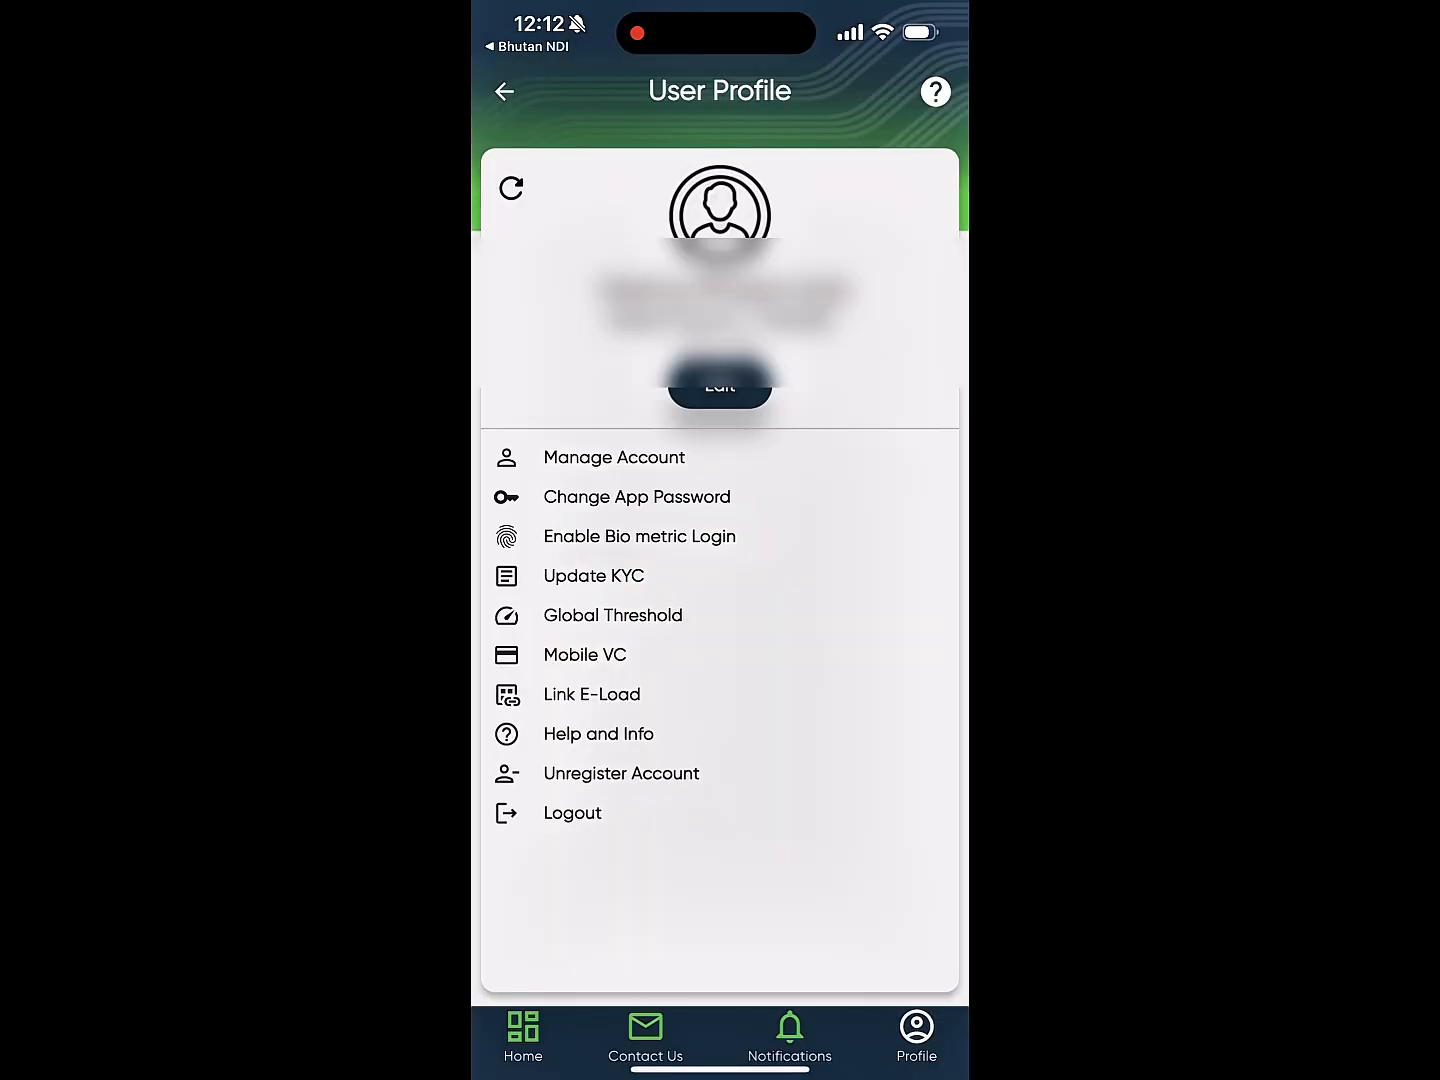
Start a second KYC update through NDI from the user profile.
click(592, 576)
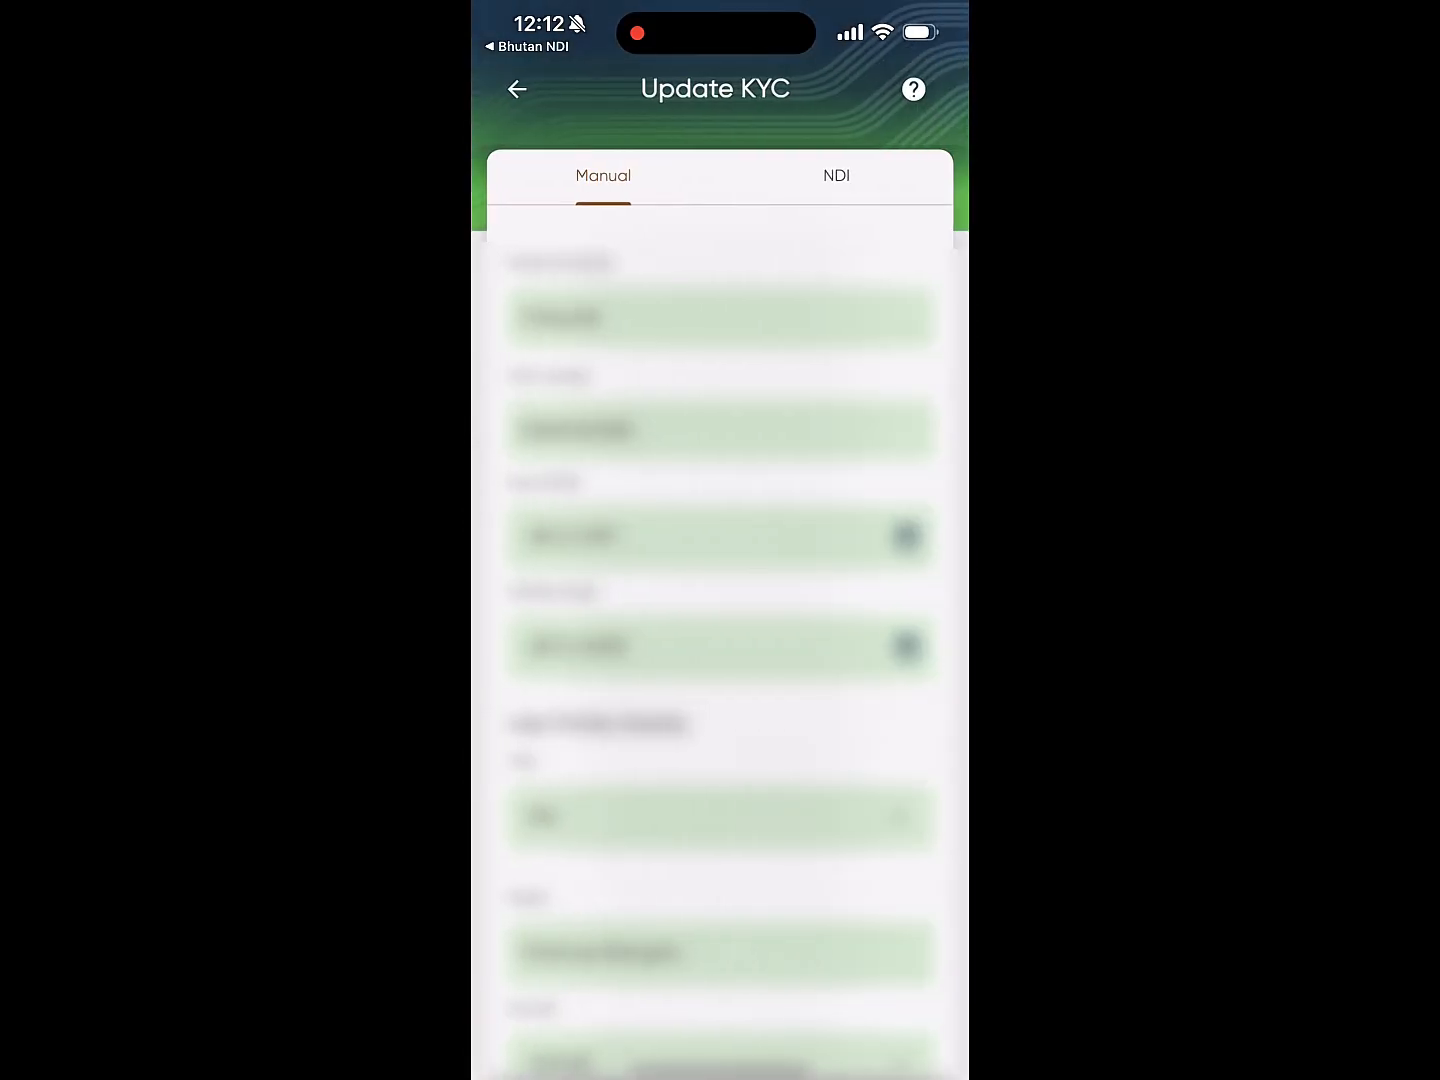
scroll(down, 3)
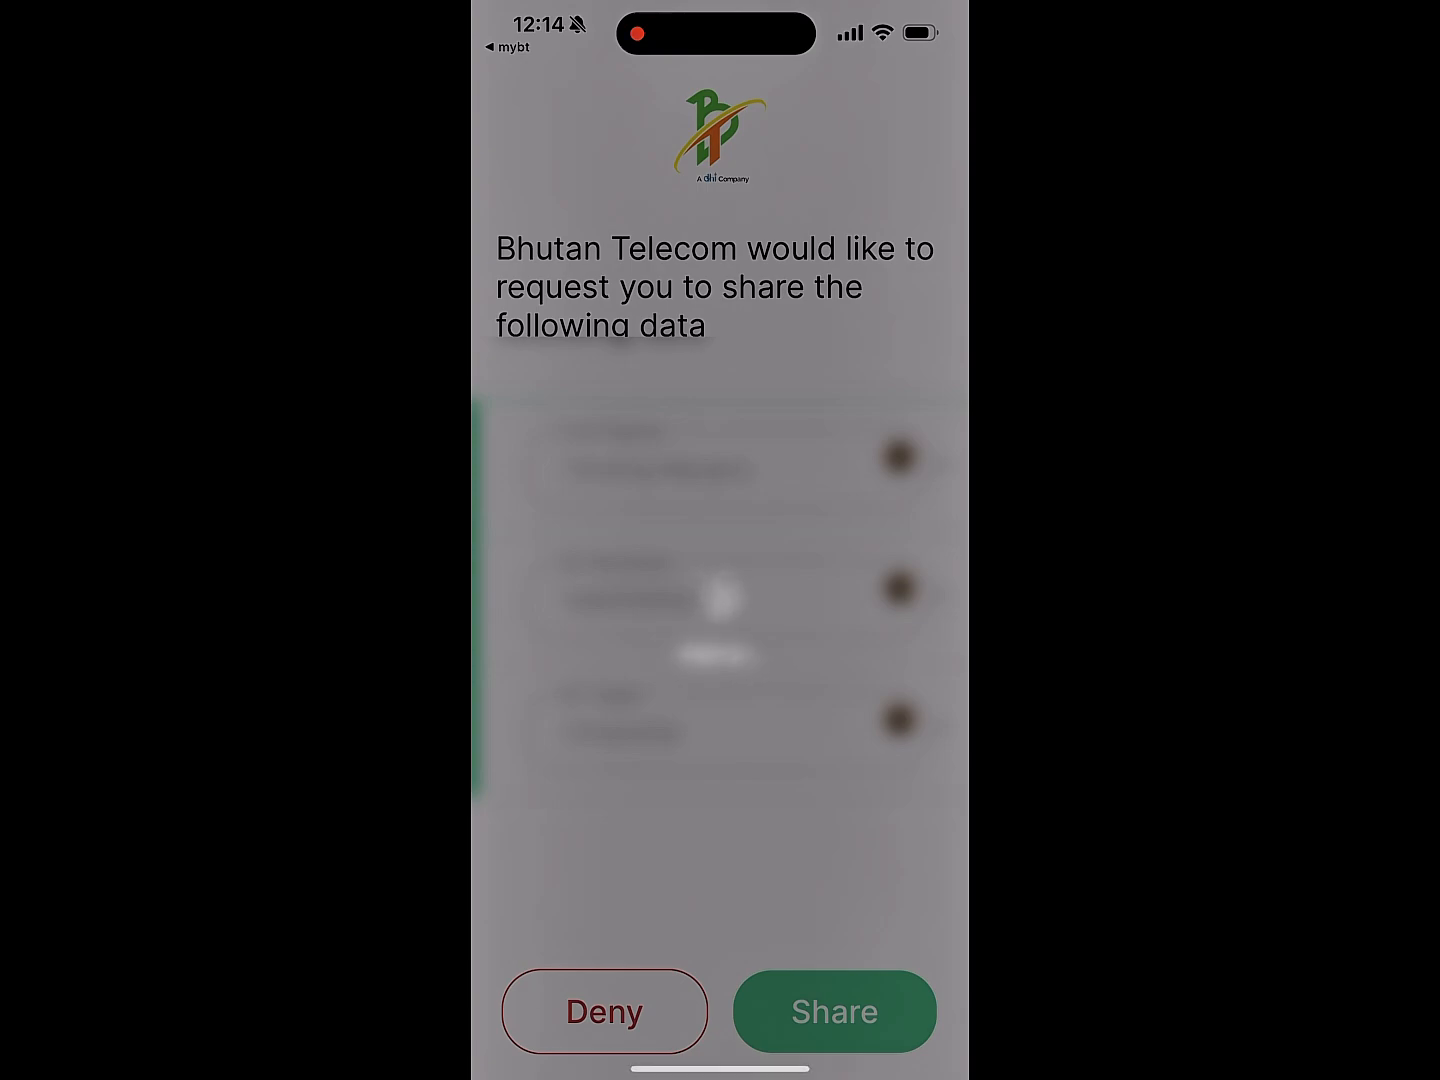
Share the data and accept the Mobile Number credential with the wallet PIN.
click(834, 1012)
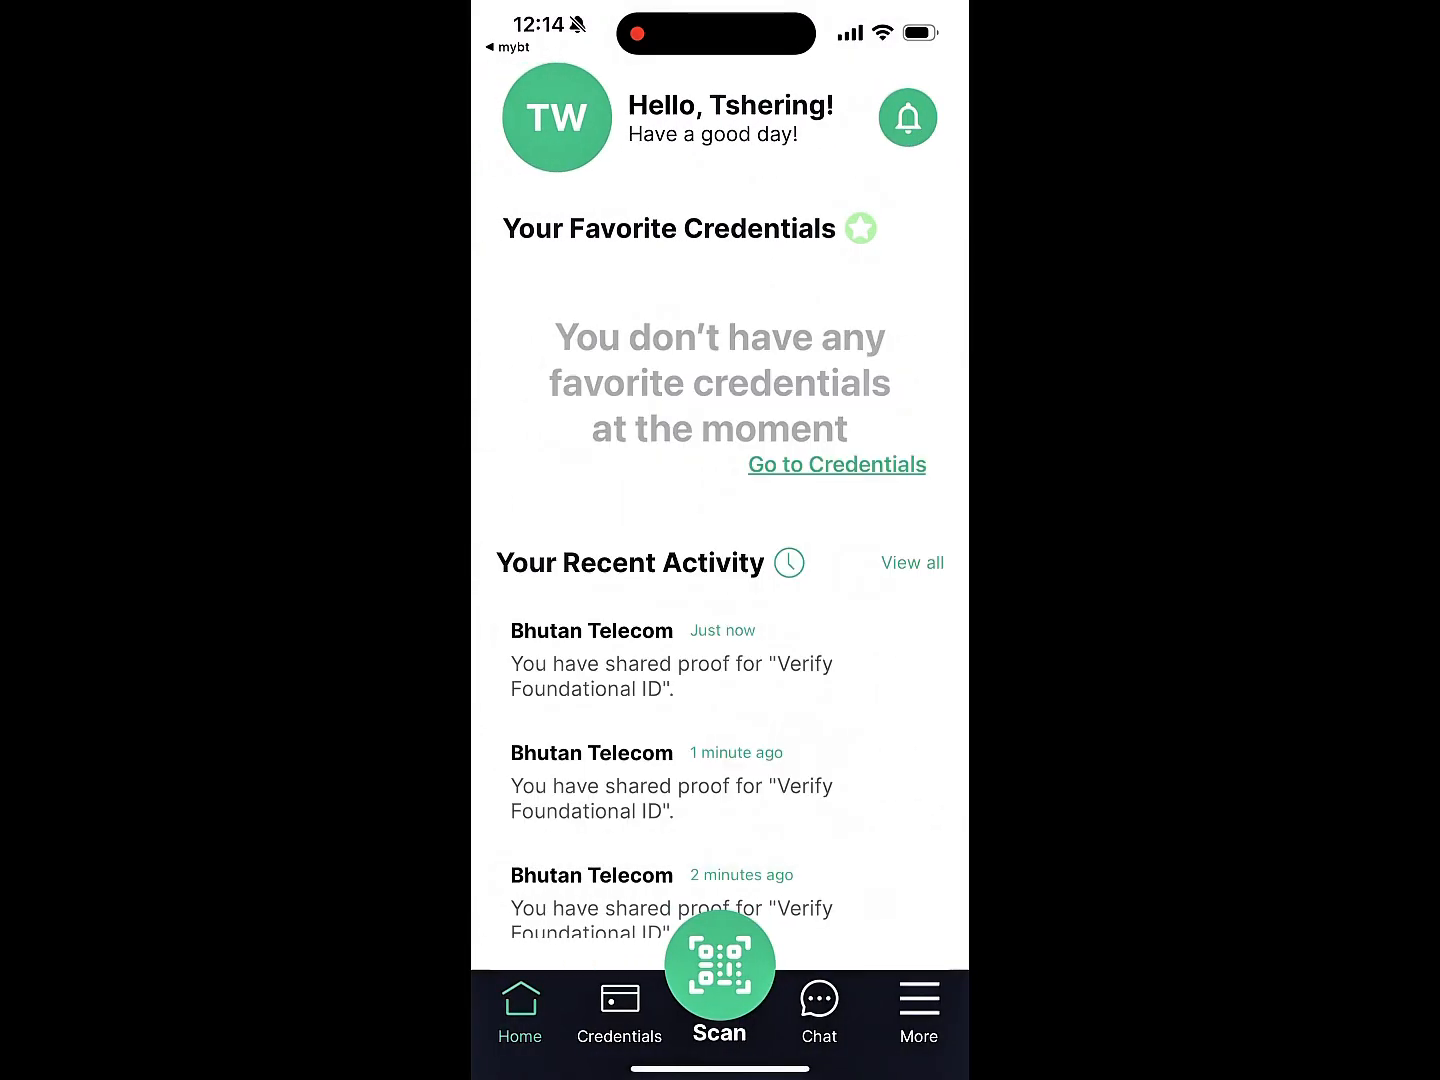
click(718, 968)
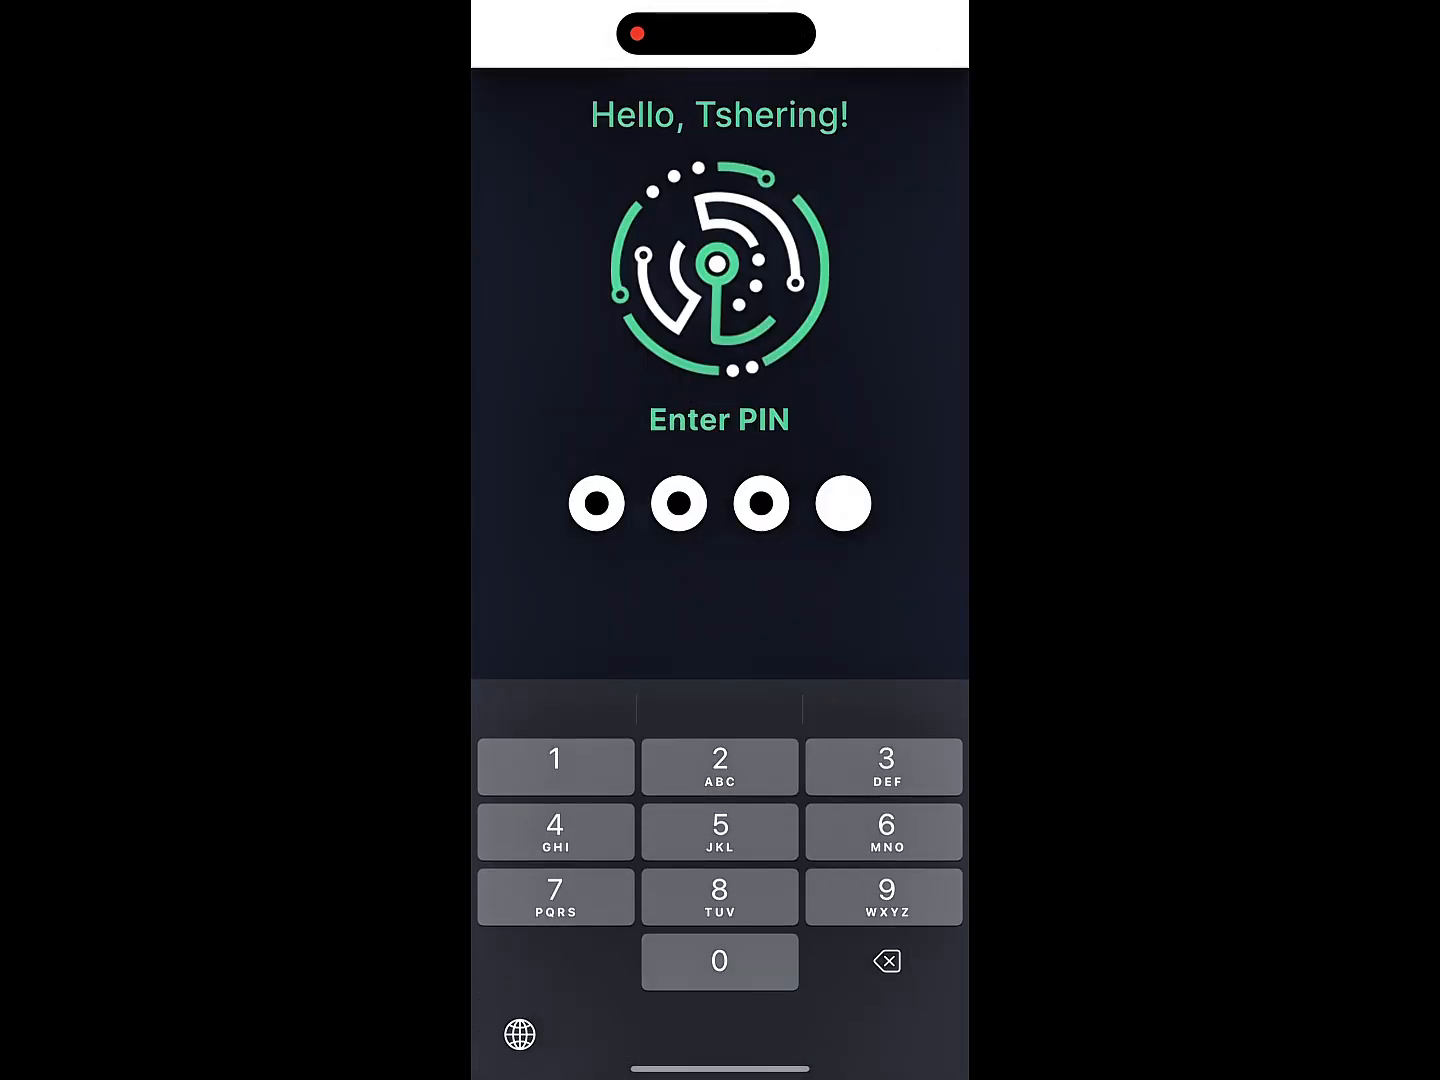
click(844, 504)
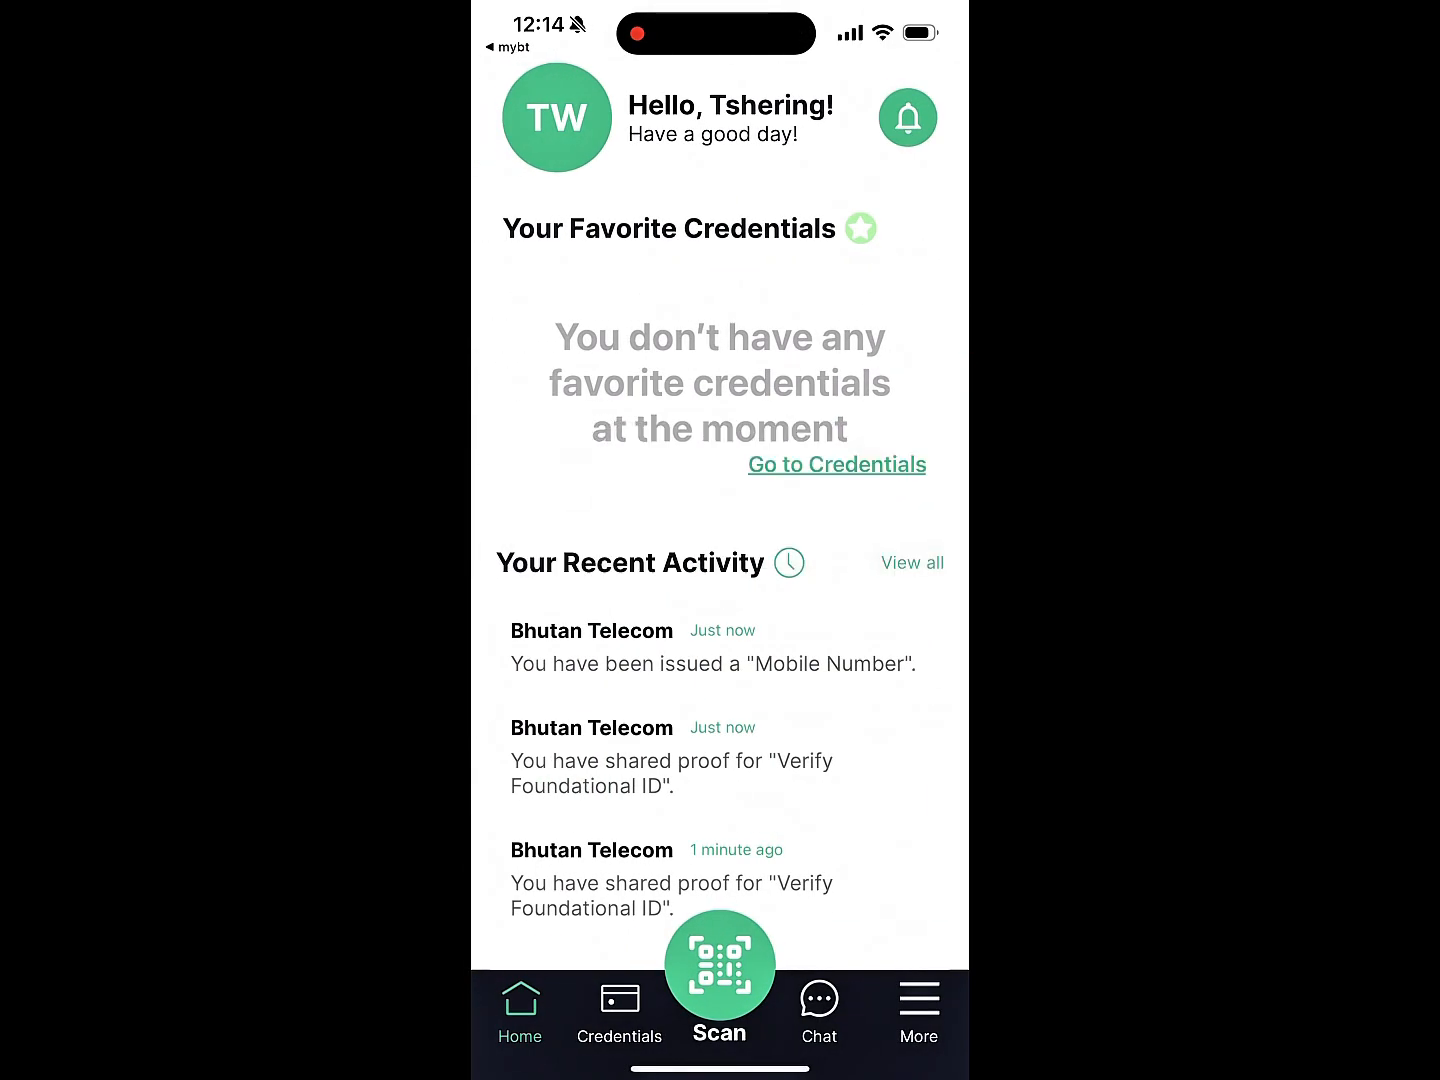
View the Mobile Number credential's details in the stored credentials list.
click(620, 1016)
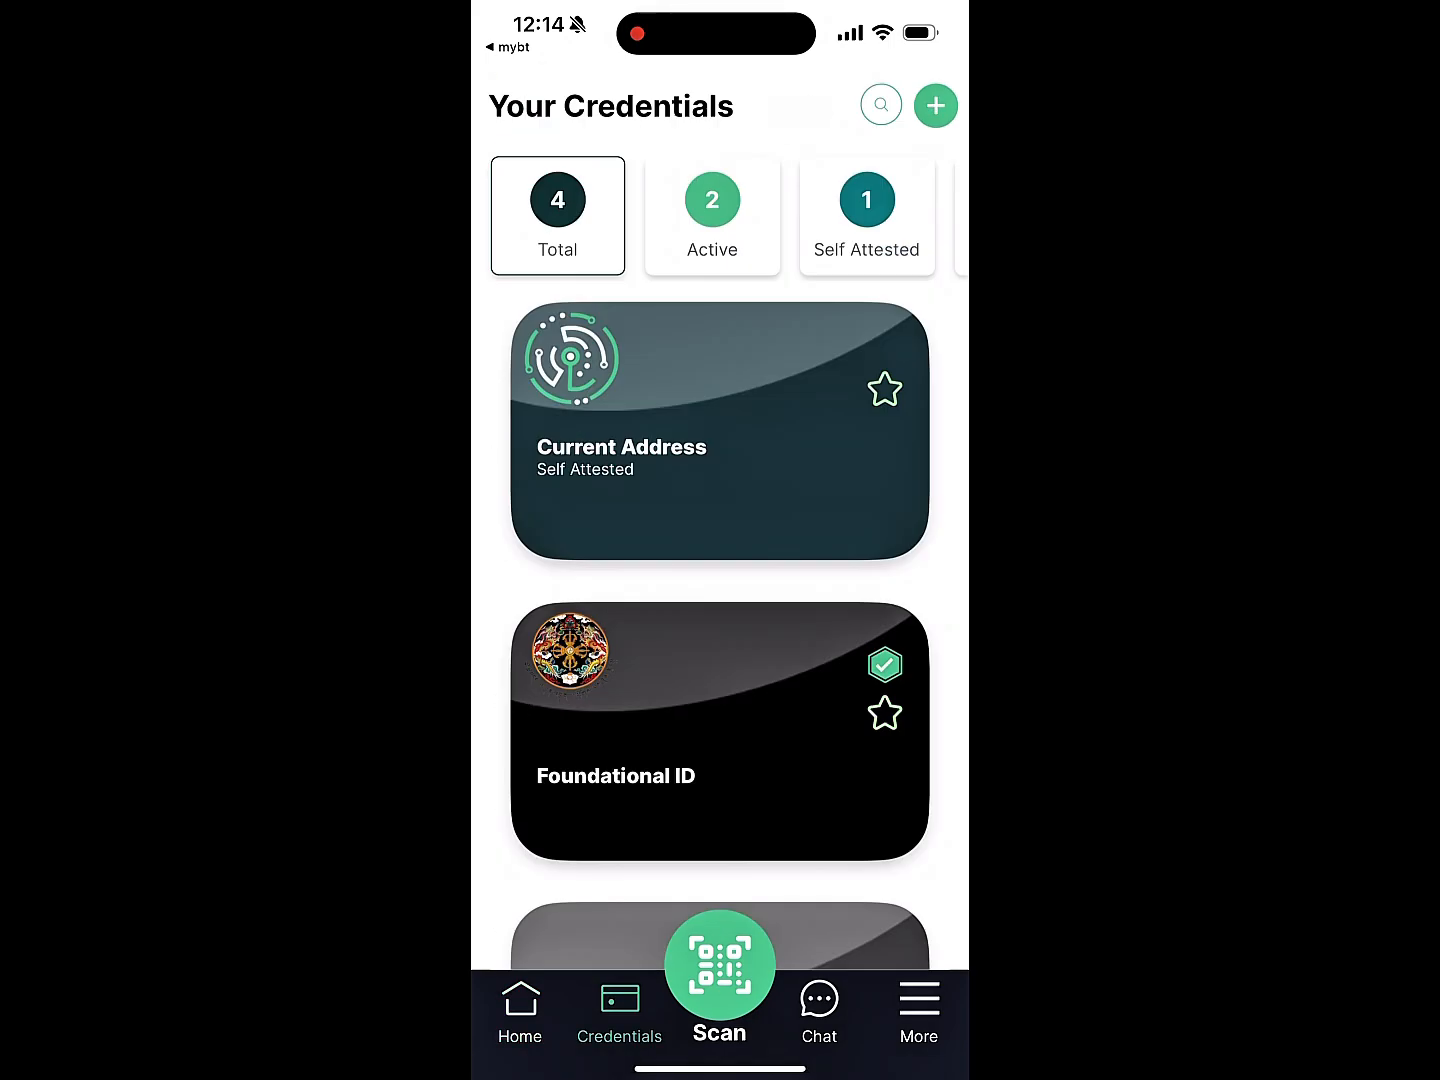
scroll(down, 3)
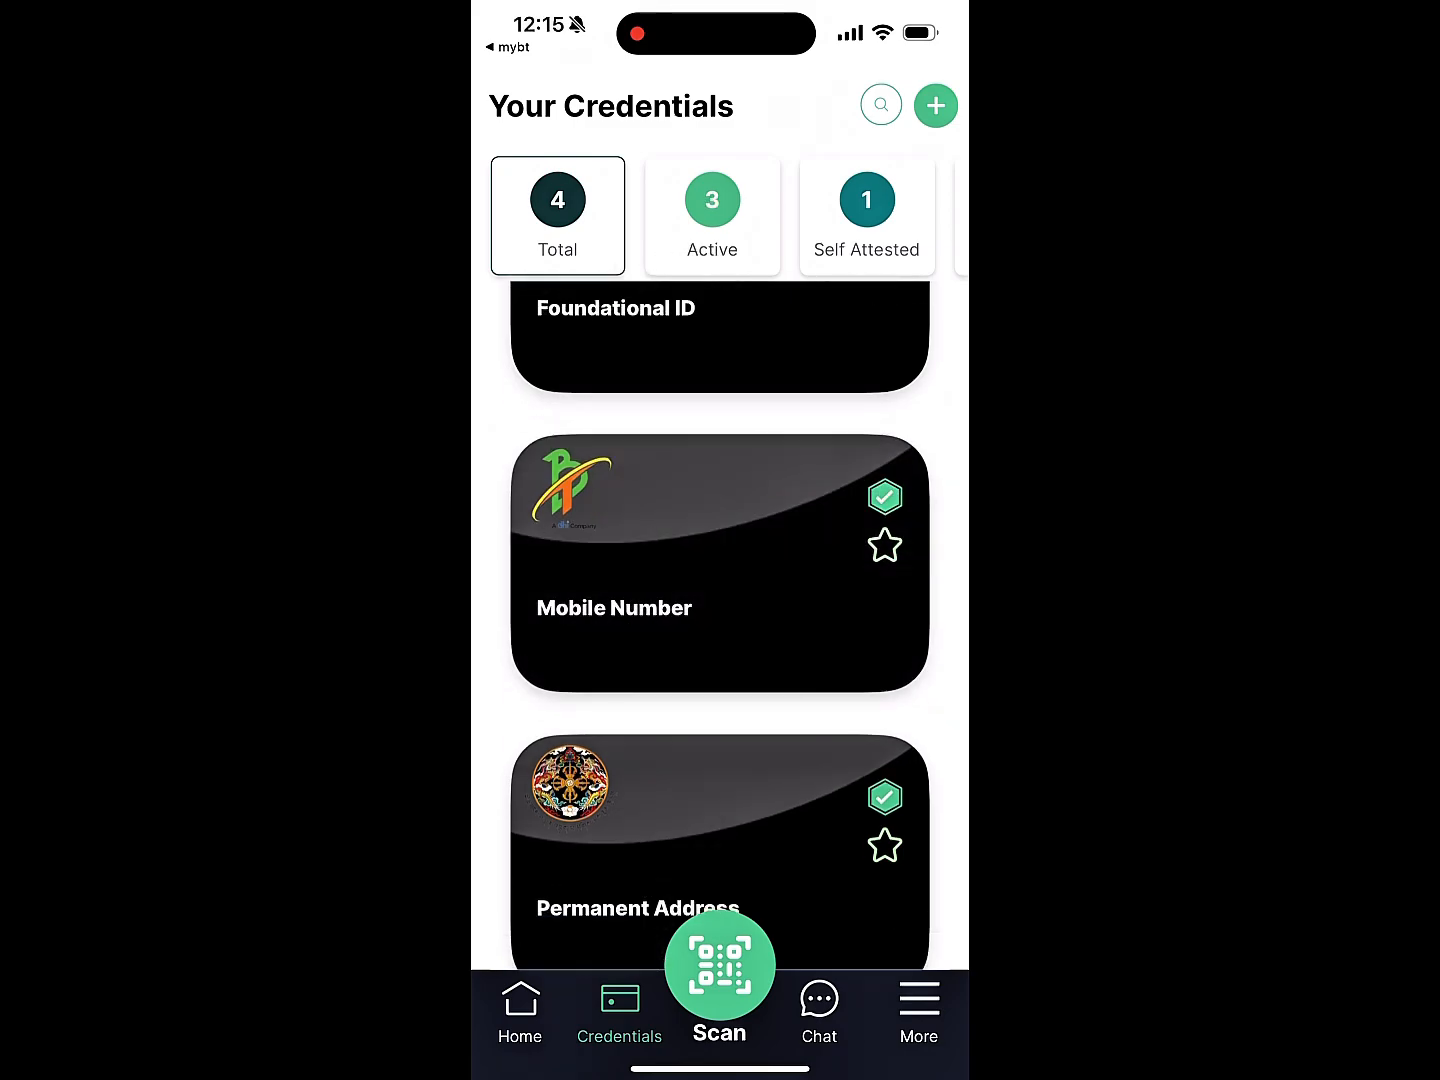
click(718, 564)
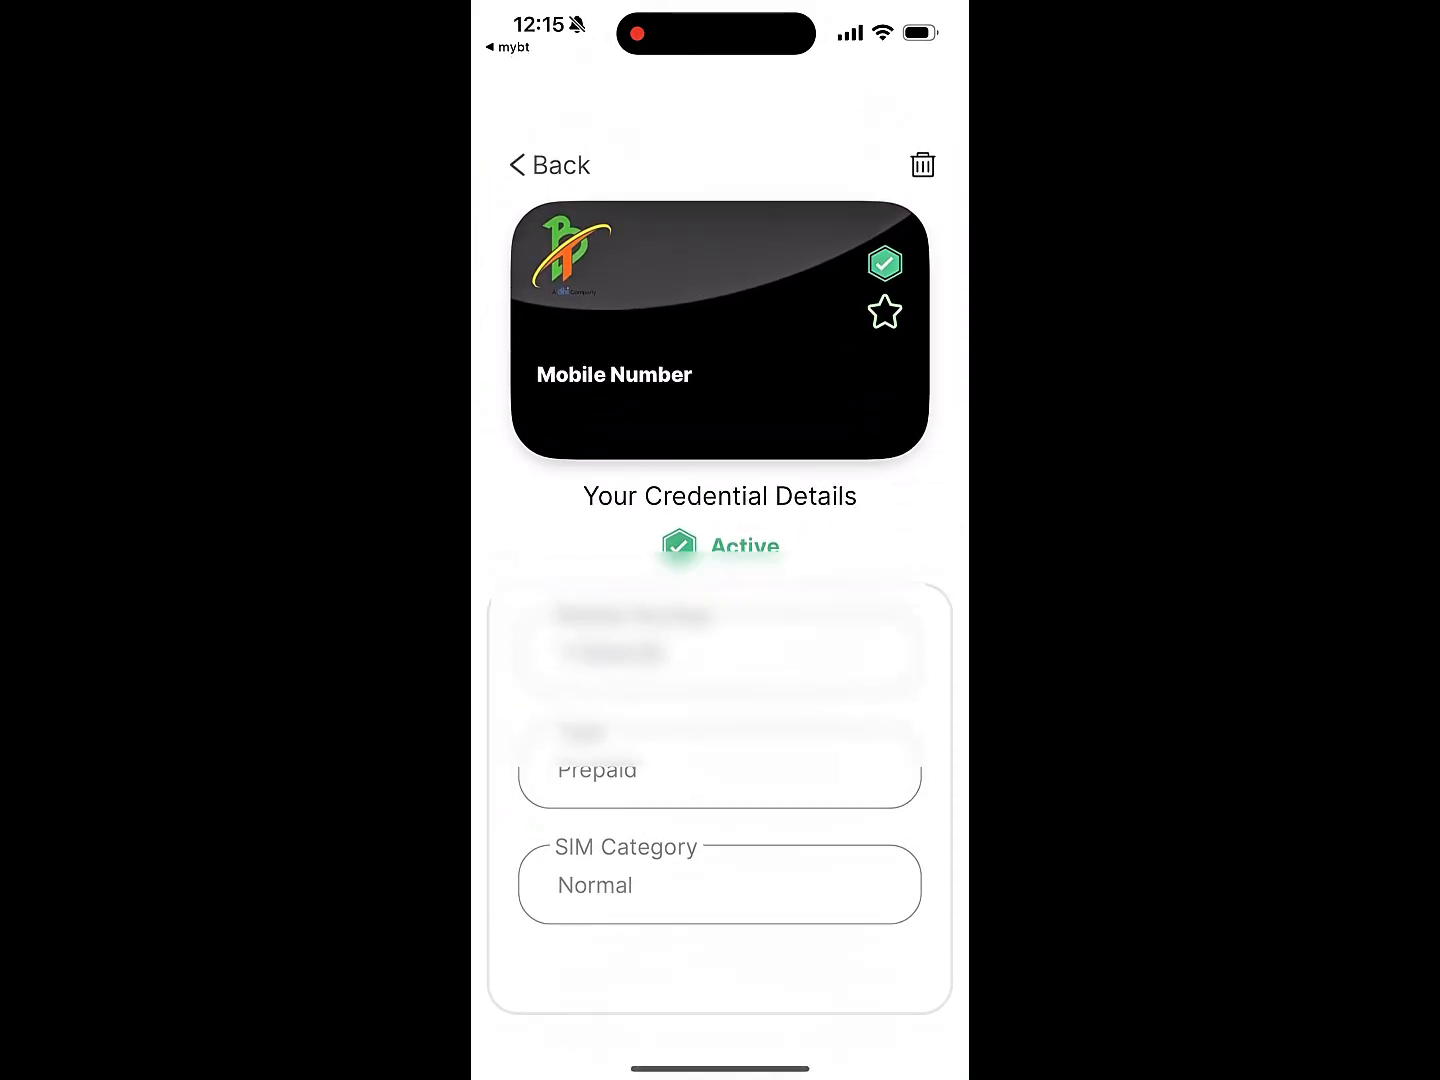
click(548, 164)
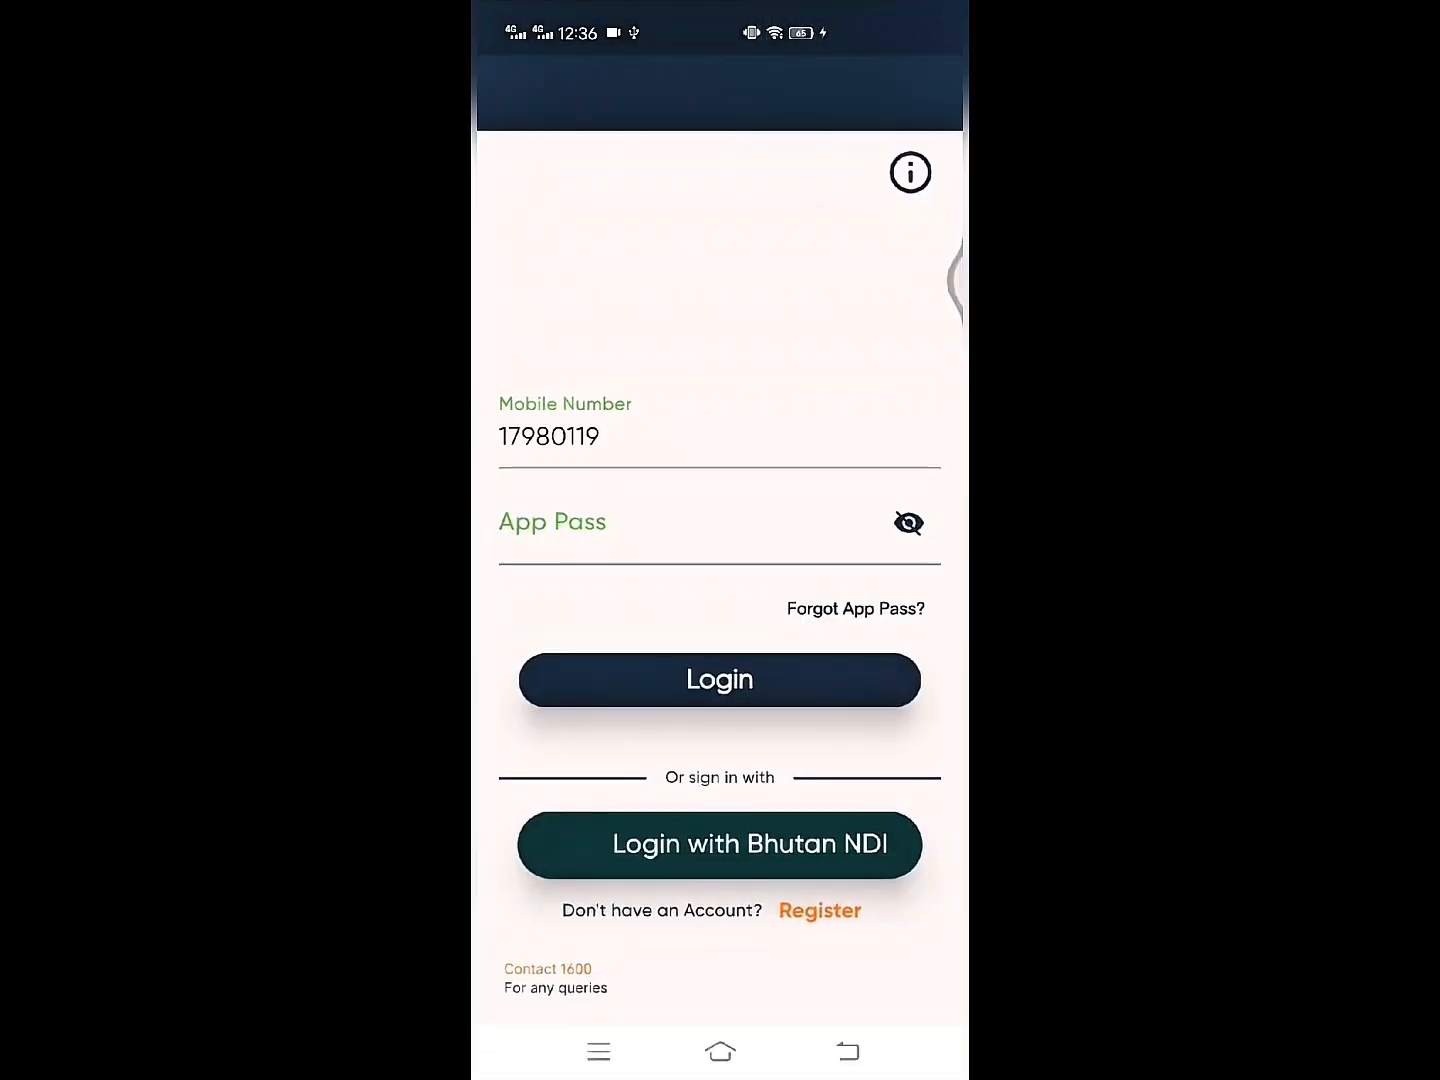
Sign in to MyBT with Bhutan NDI using the wallet PIN and reach the home dashboard.
click(720, 680)
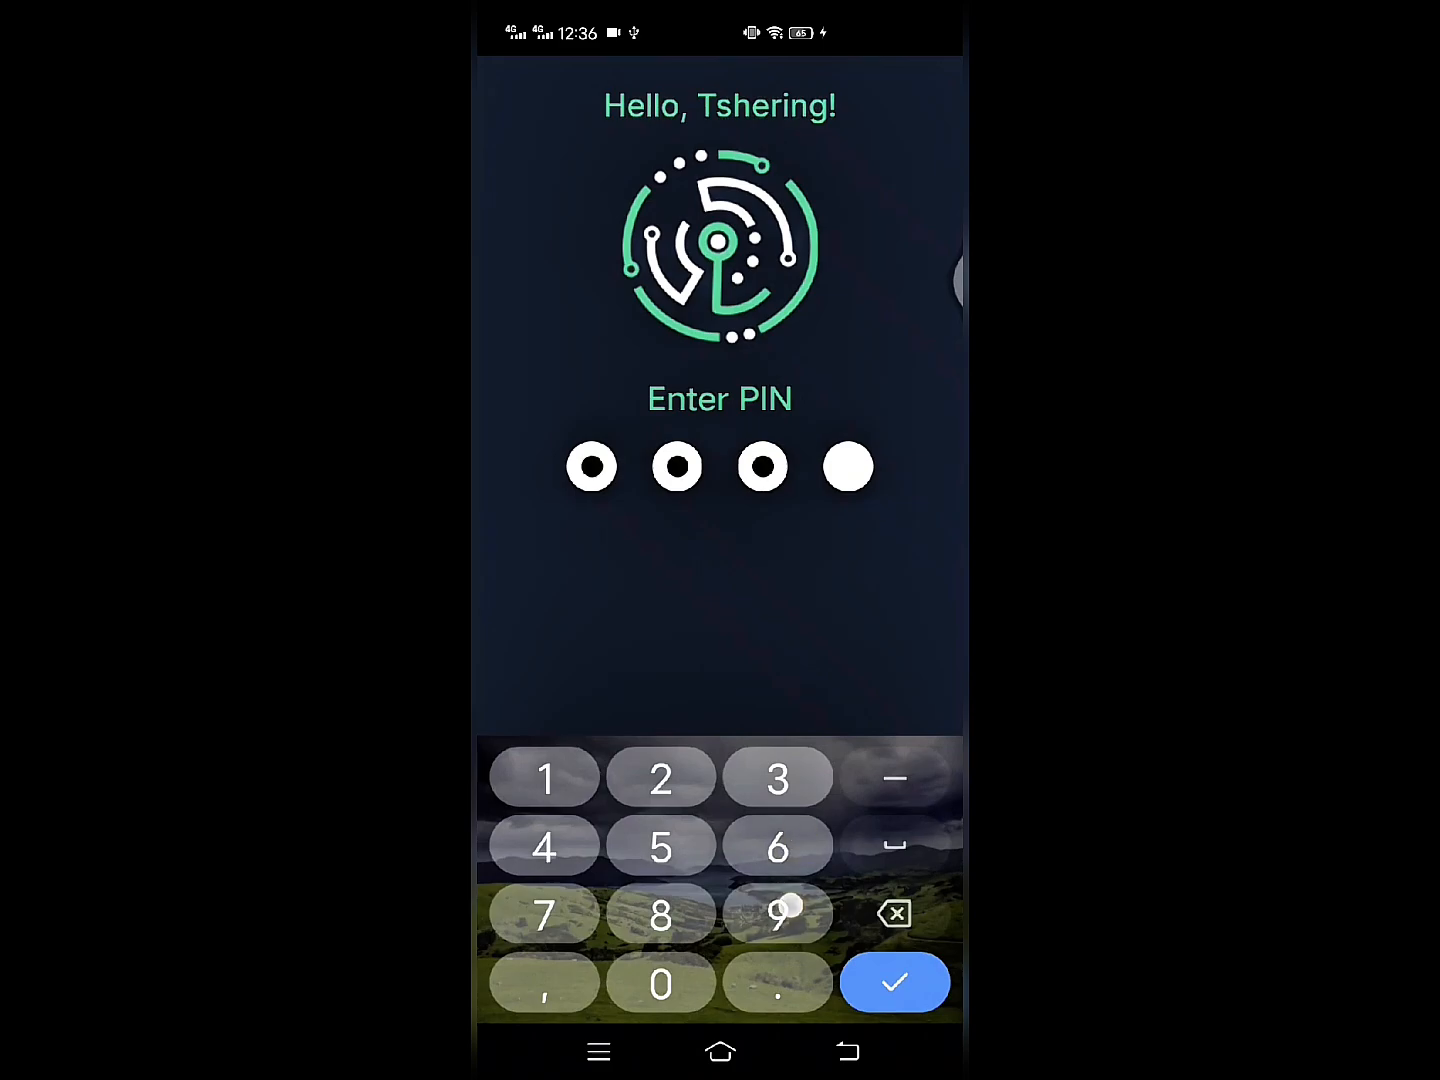
click(776, 912)
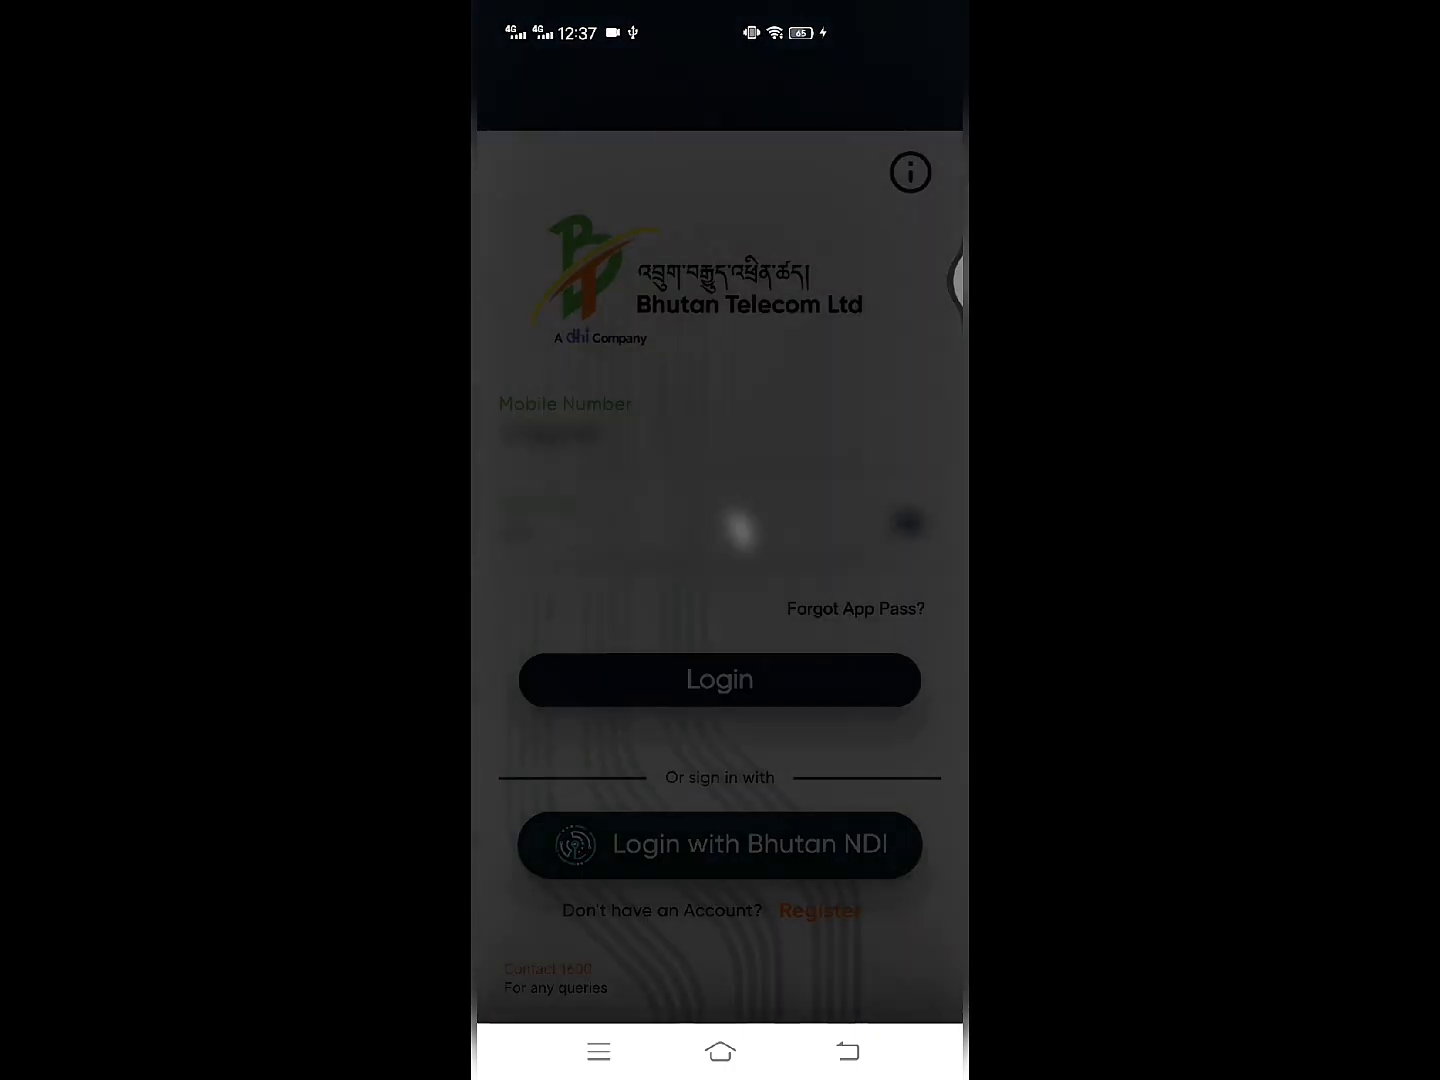
click(720, 680)
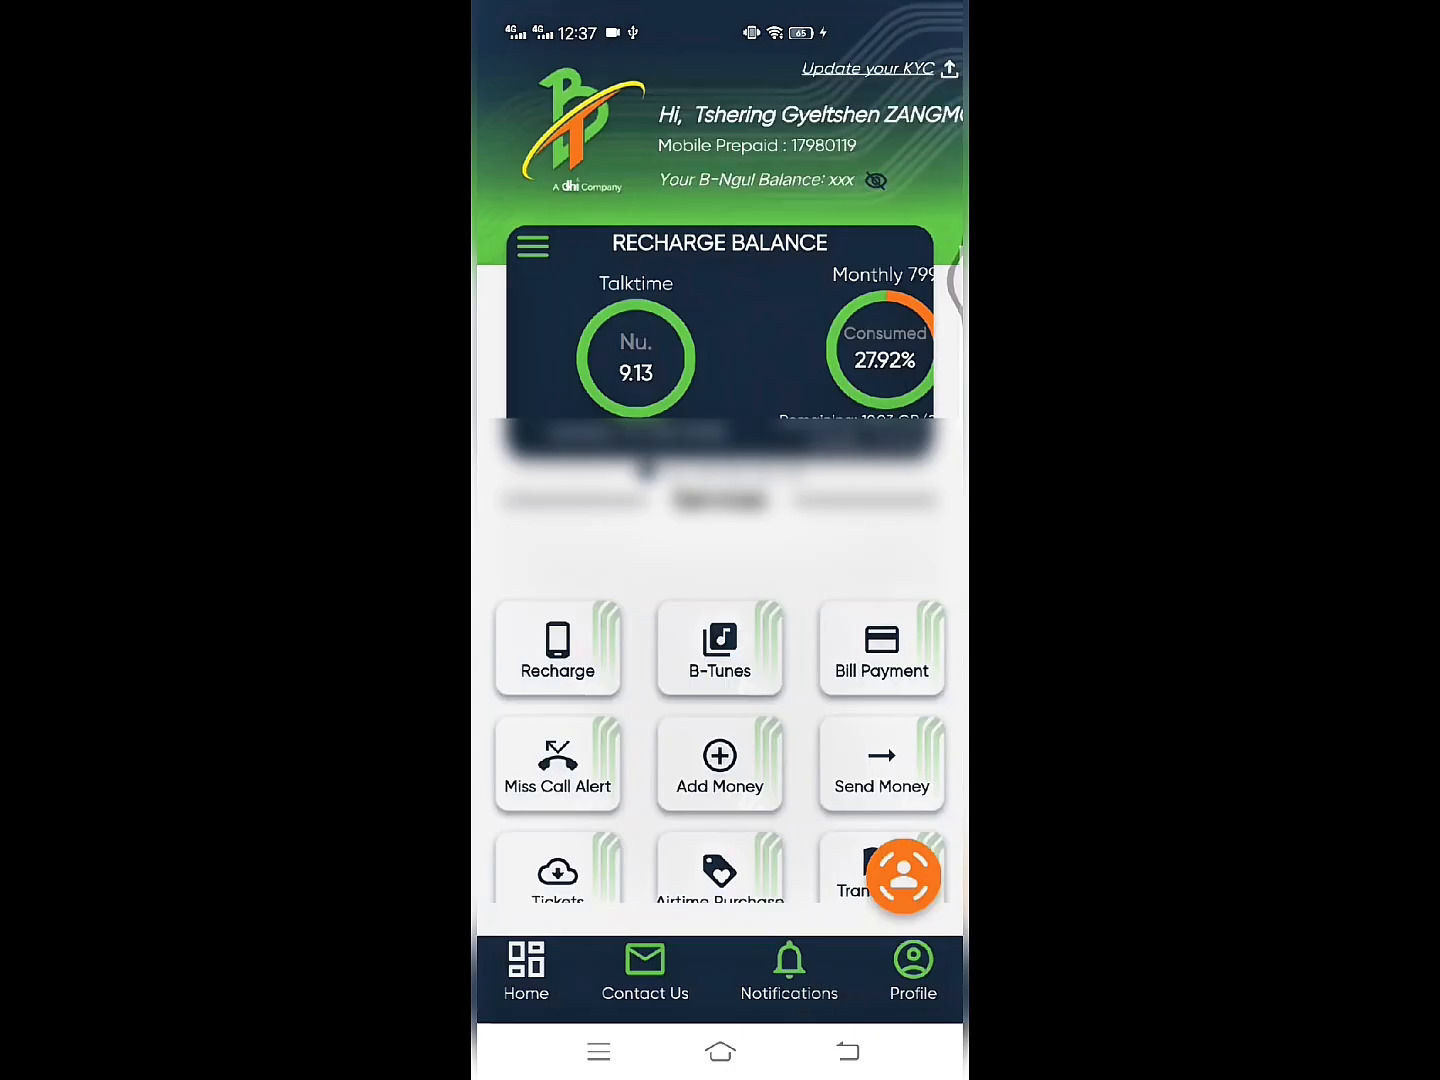